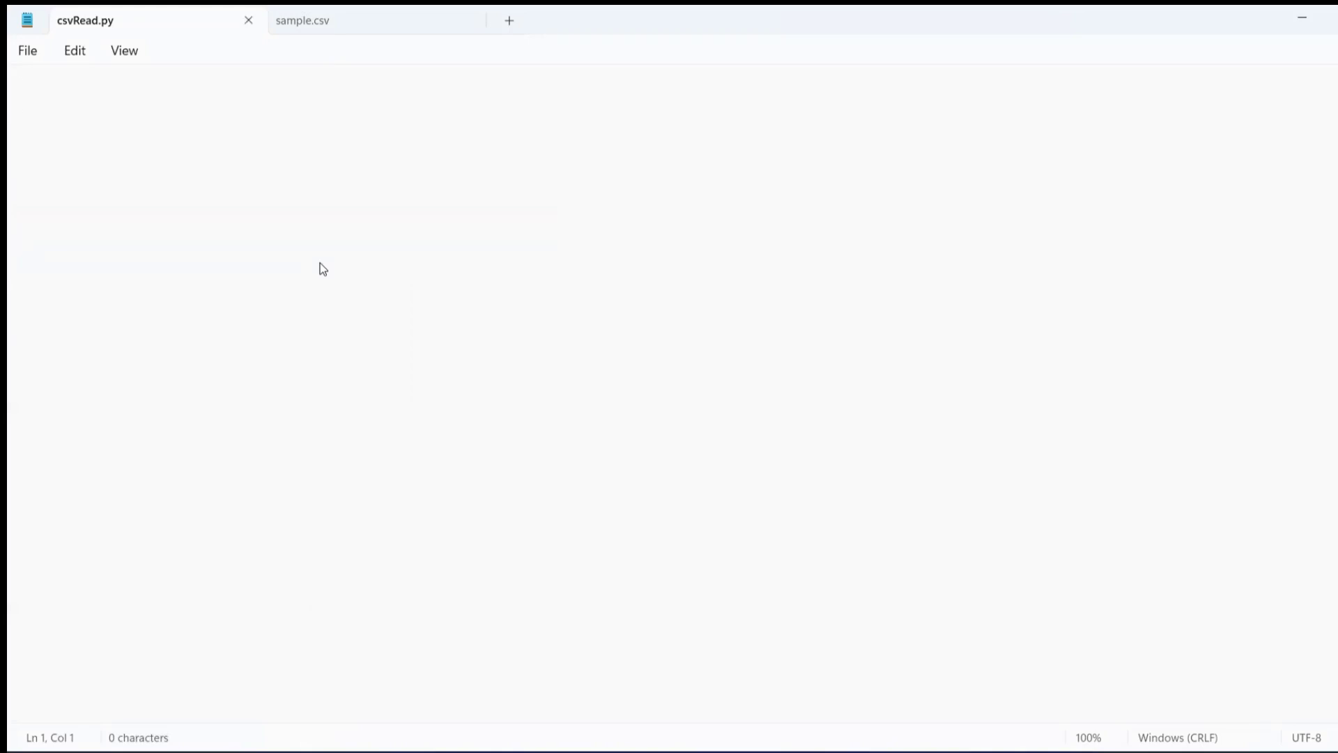
- Begin csvRead.py with the line import csv
left_click(21, 94)
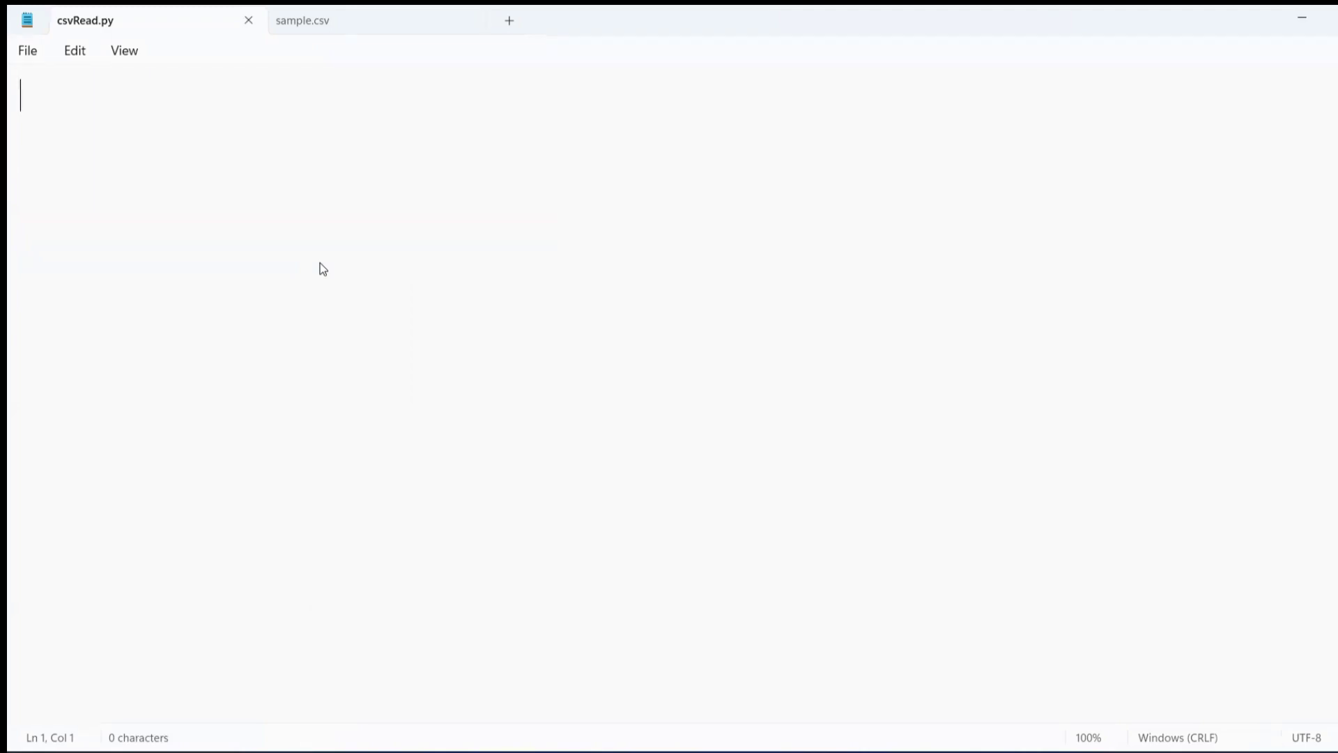
type("import cs")
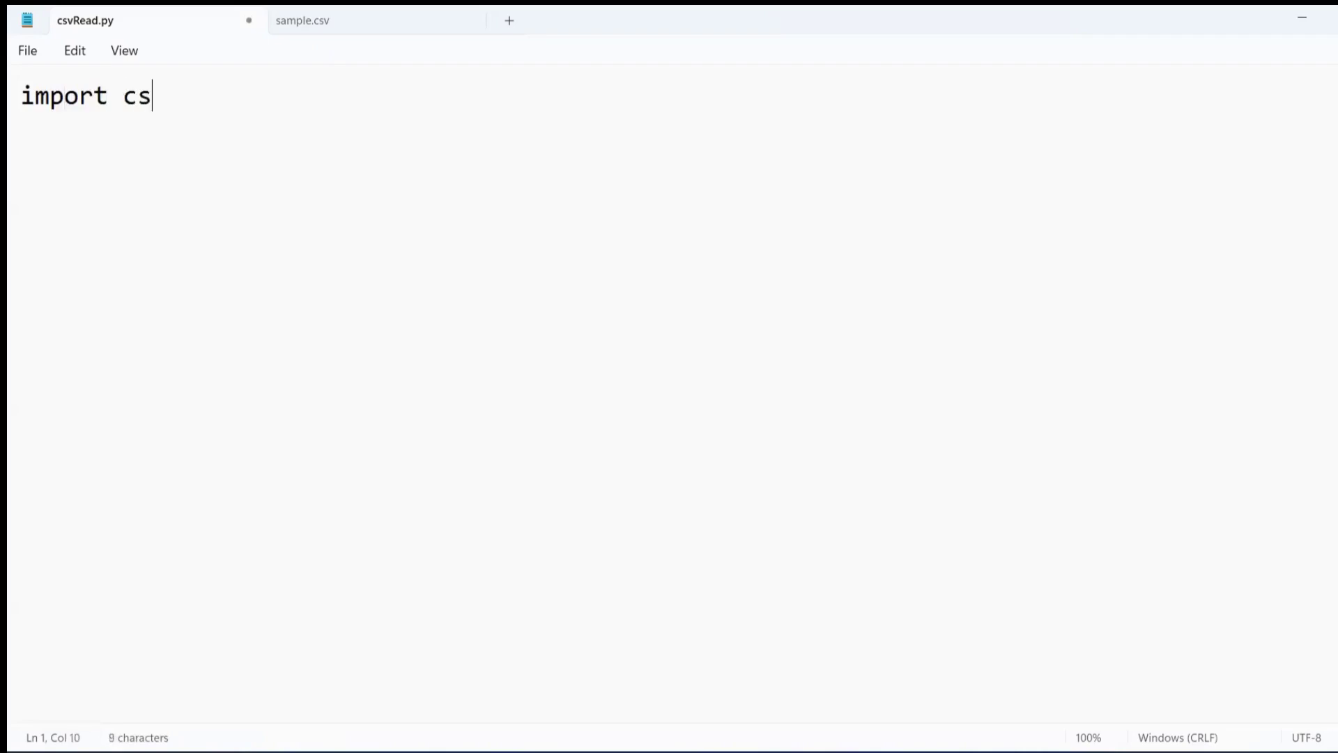
type("v")
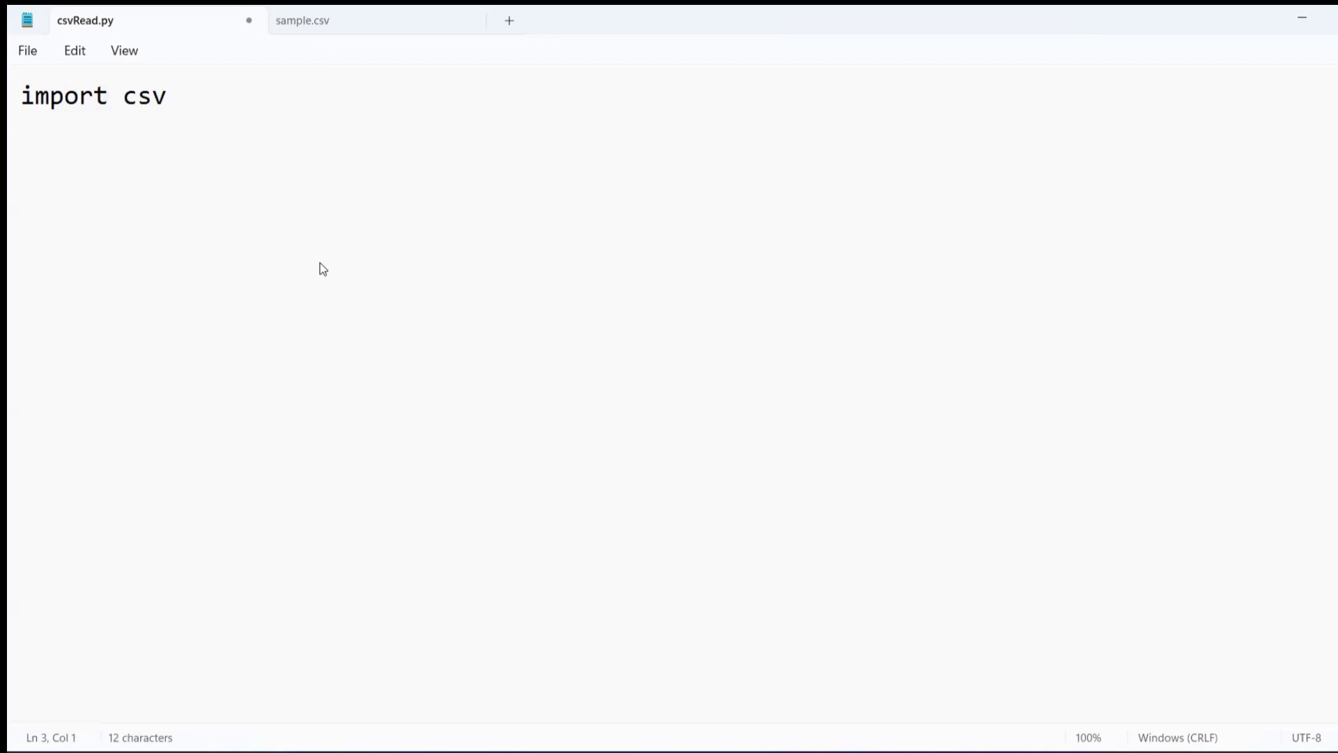
- Add filename = "sample.csv", checking the name against the sample.csv data file
type("file")
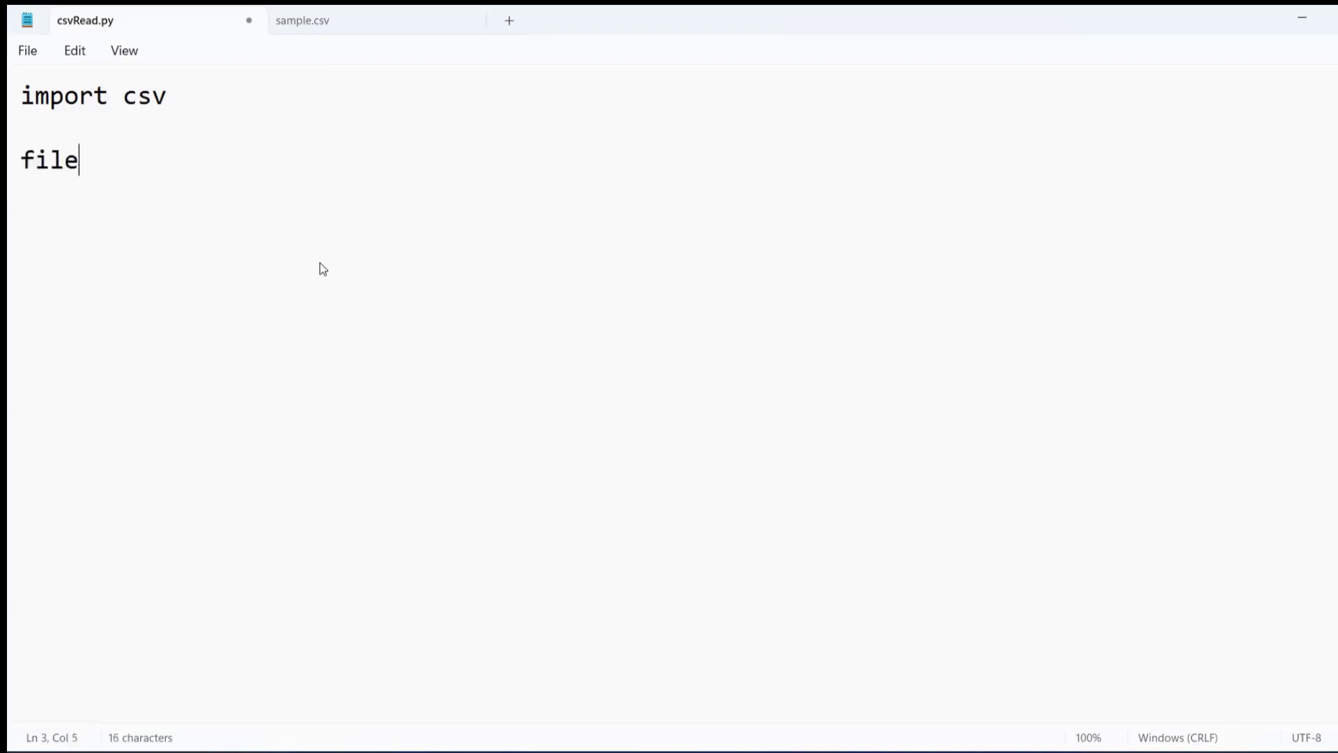
type("name =")
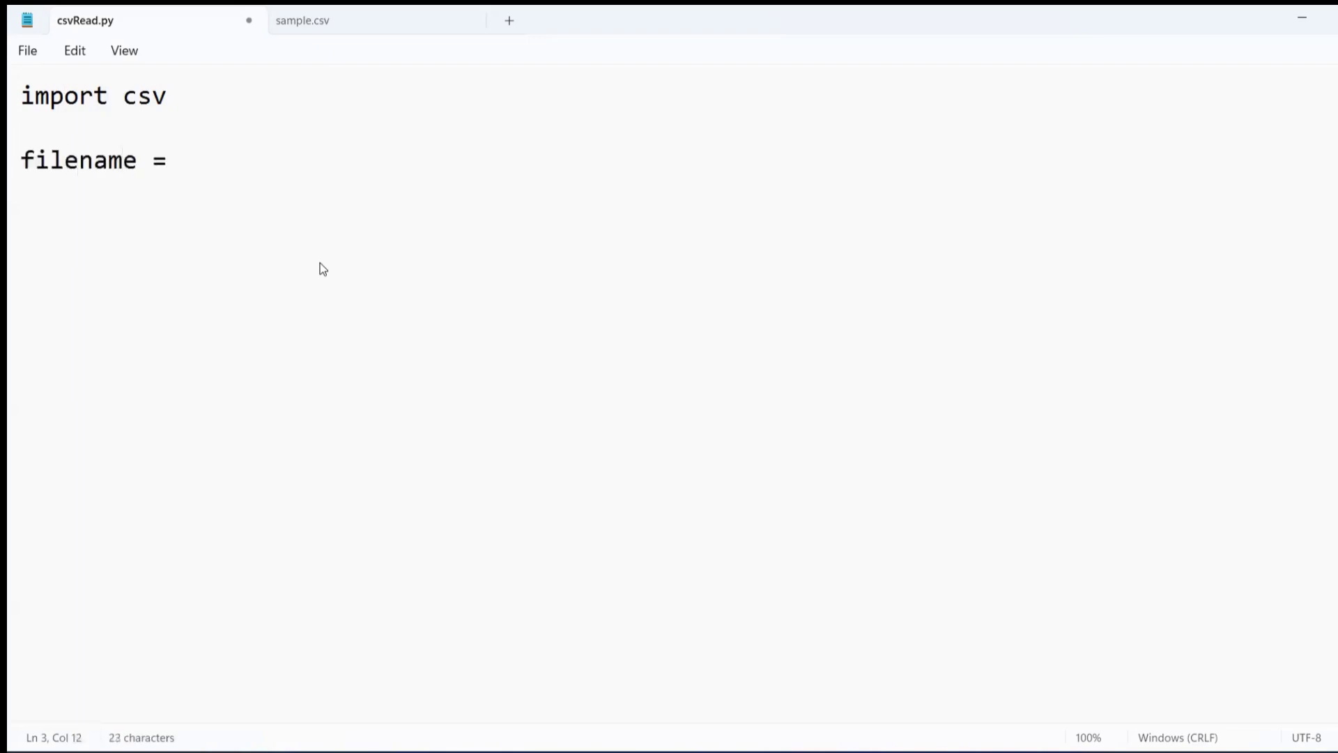
left_click(302, 20)
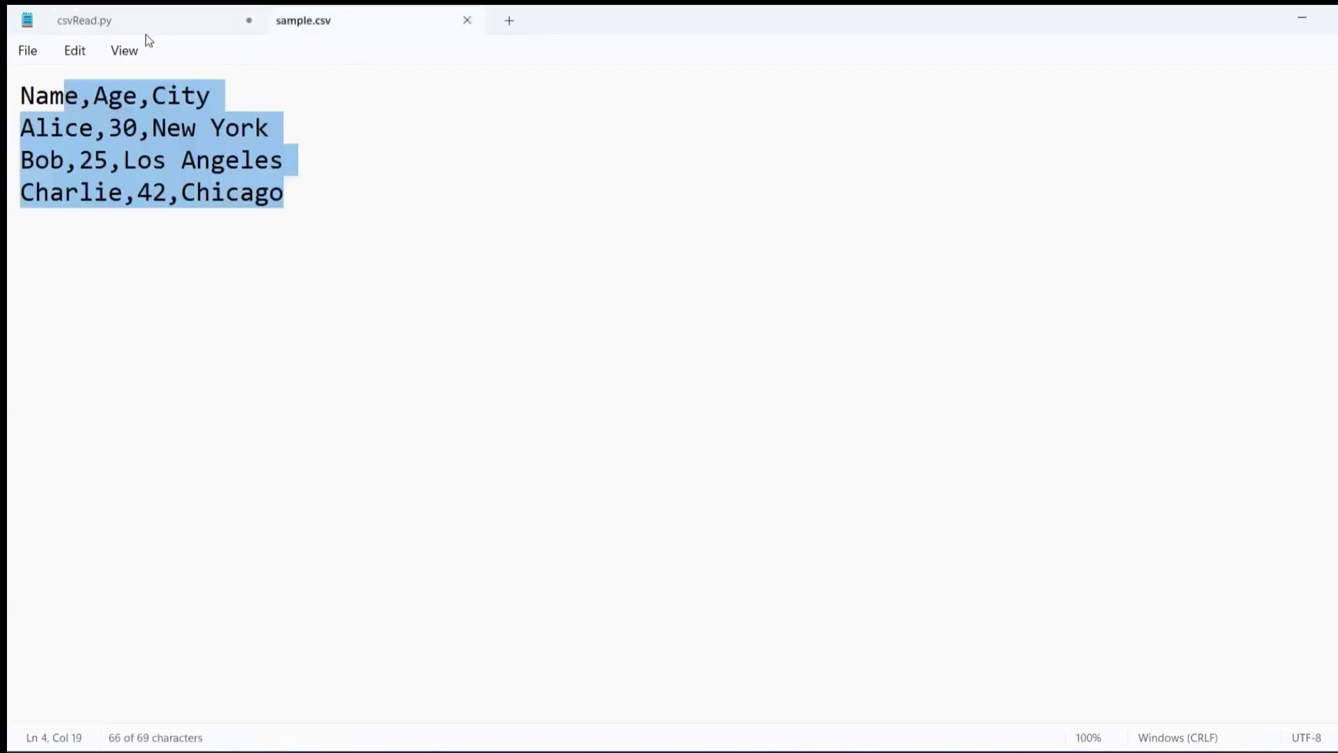
left_click(84, 19)
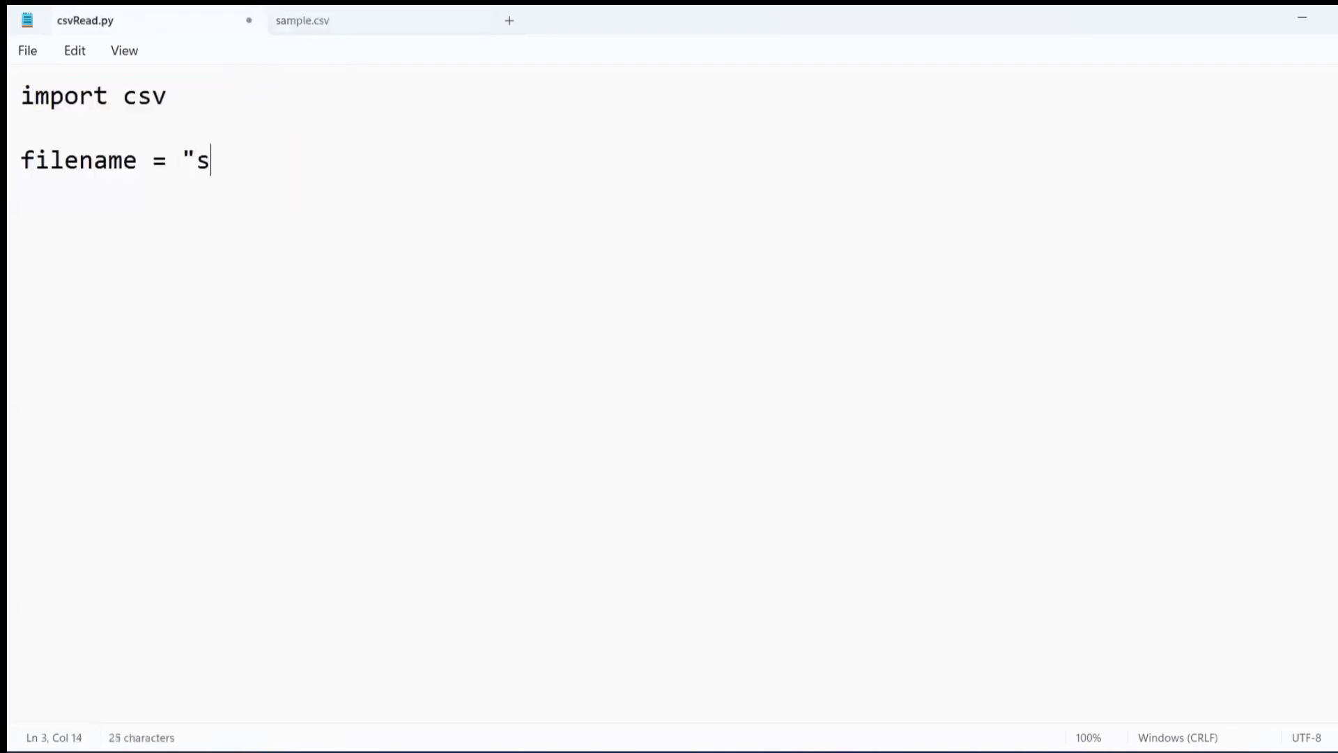
type("ample.csv")
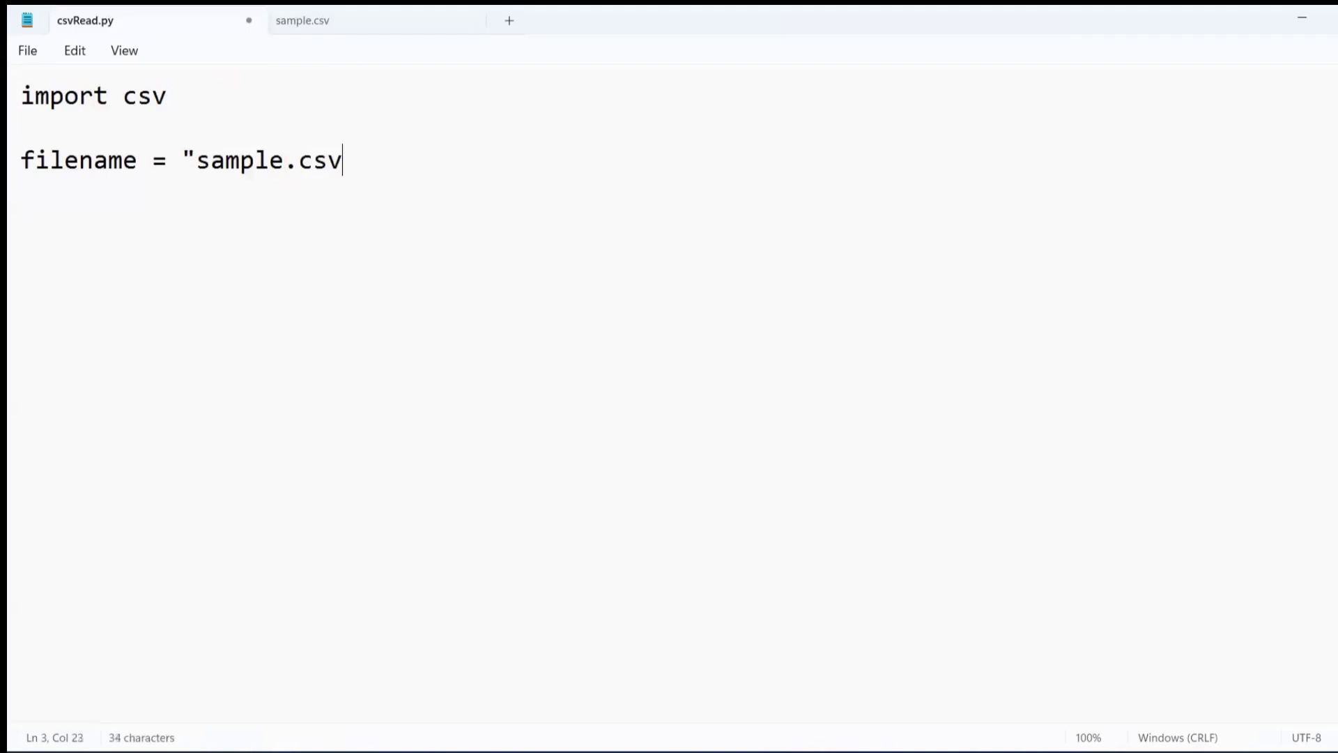
type("\"")
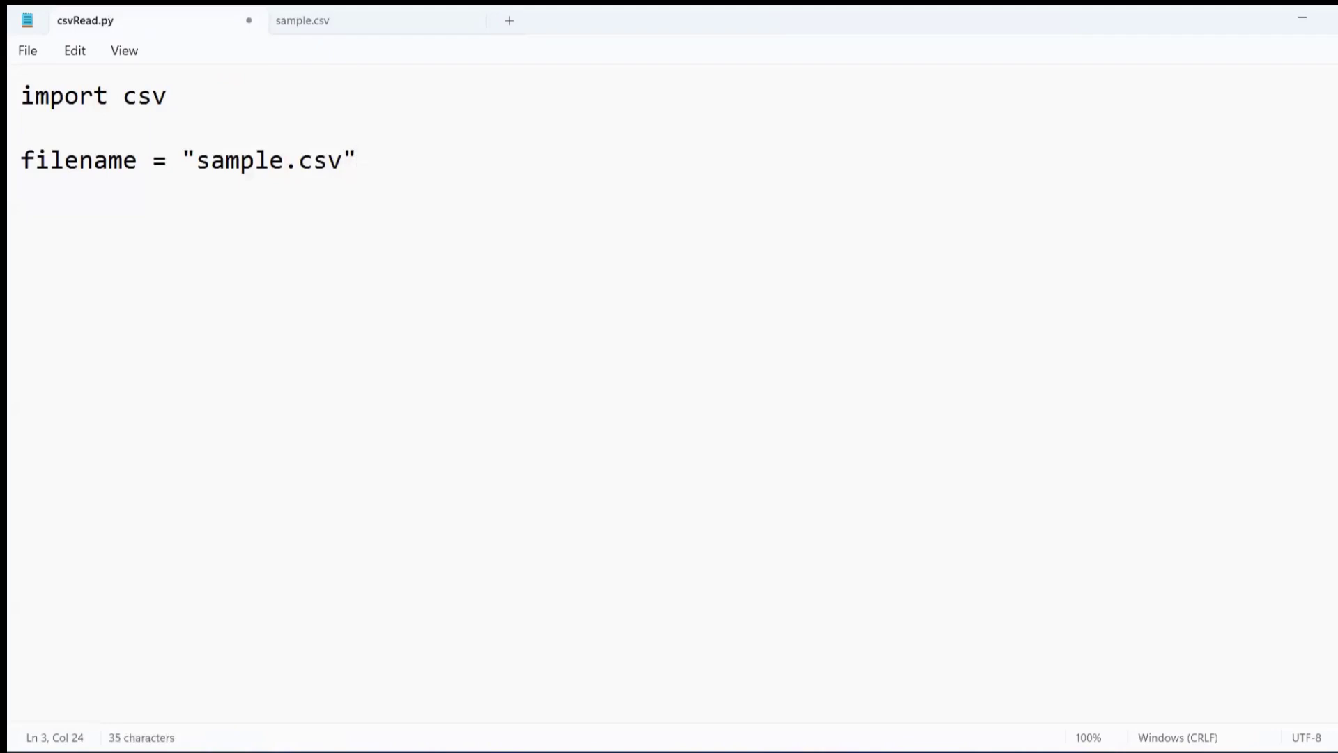
mouse_move(375, 21)
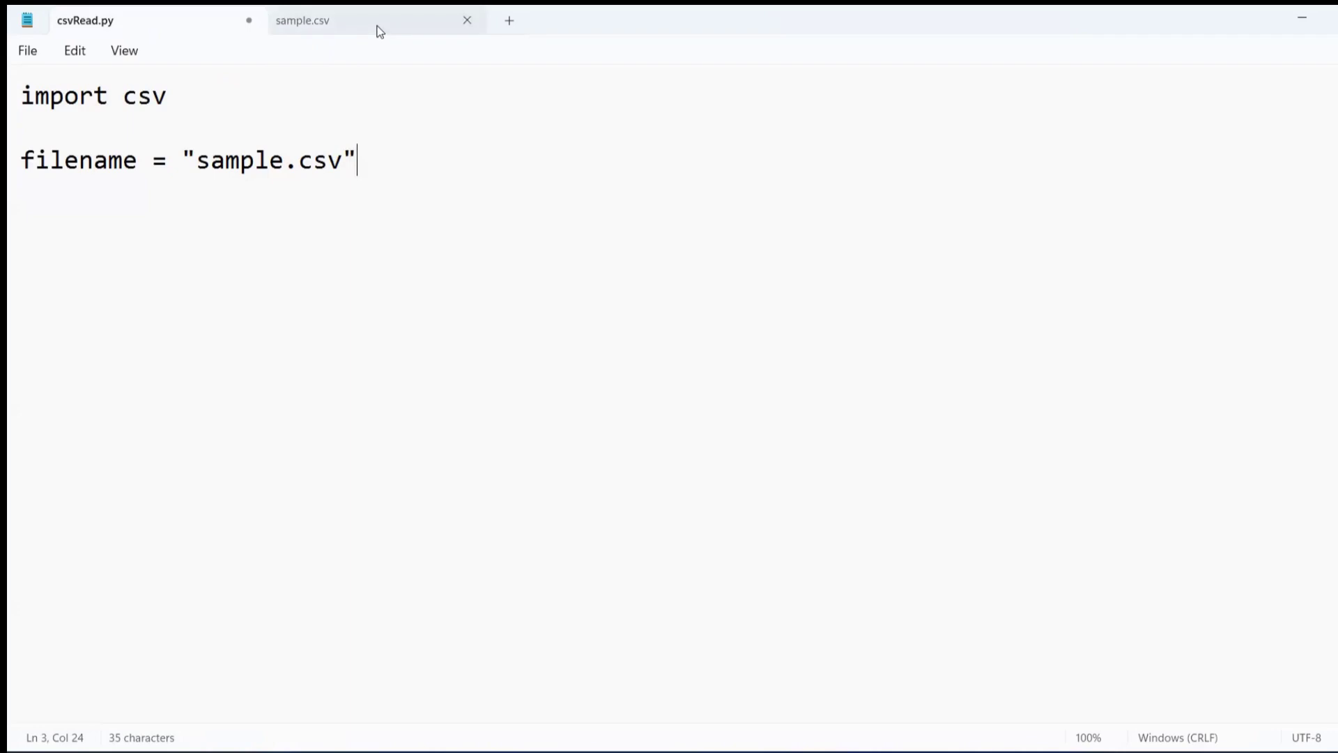
mouse_move(201, 400)
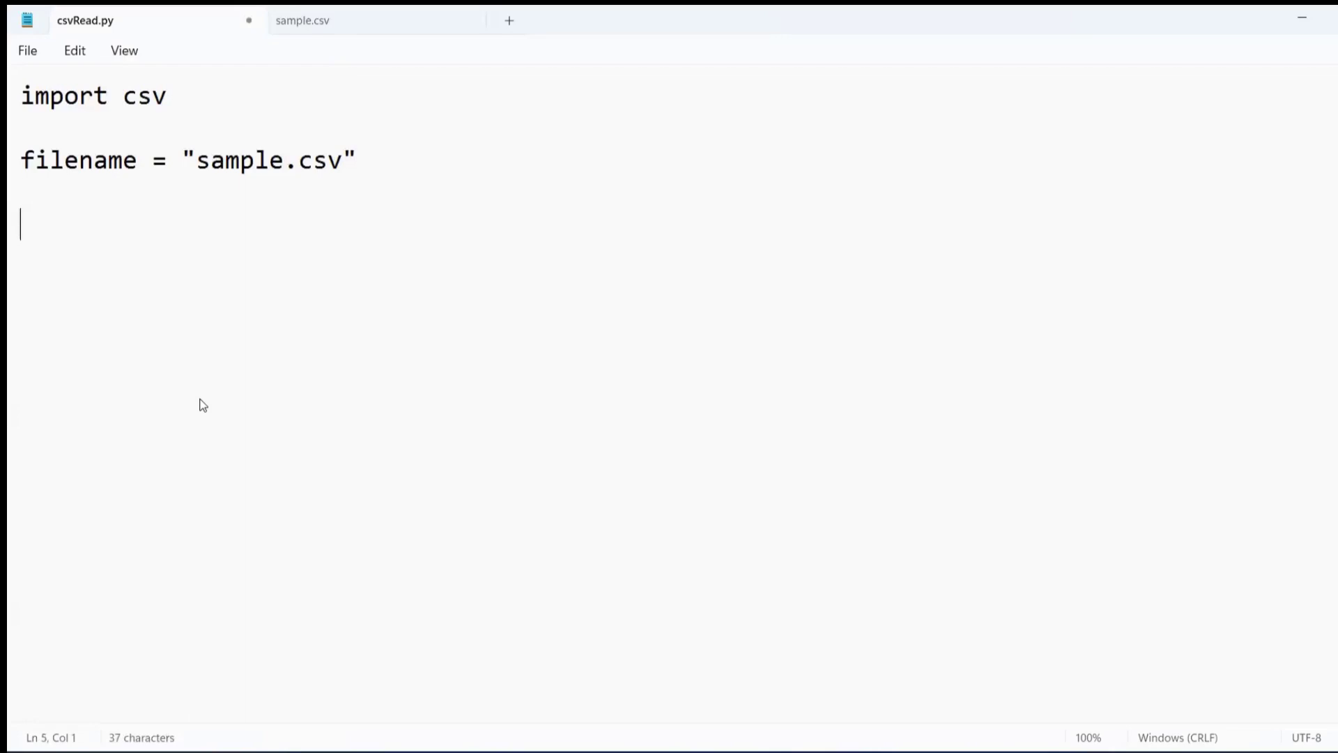
- Write the line with open(filename, 'r') as csvfile: to open the file for reading
type("with o")
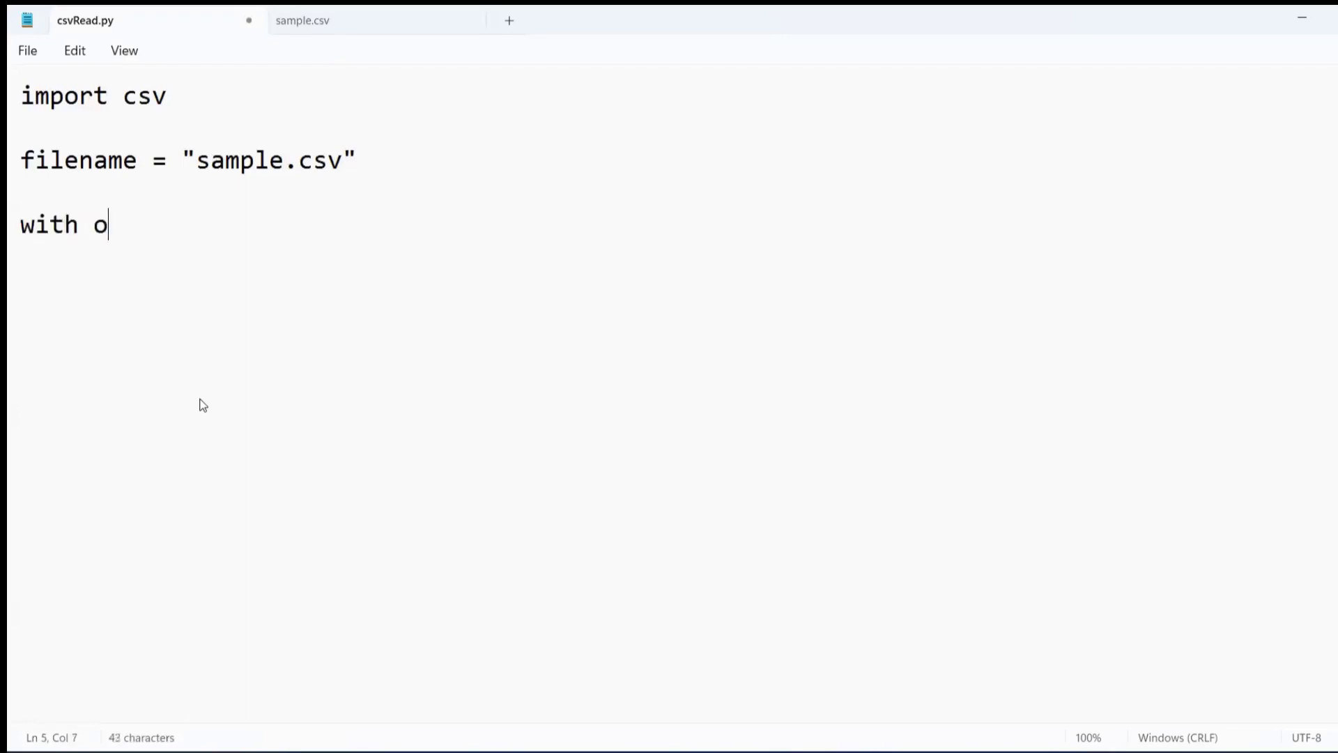
type("pen(")
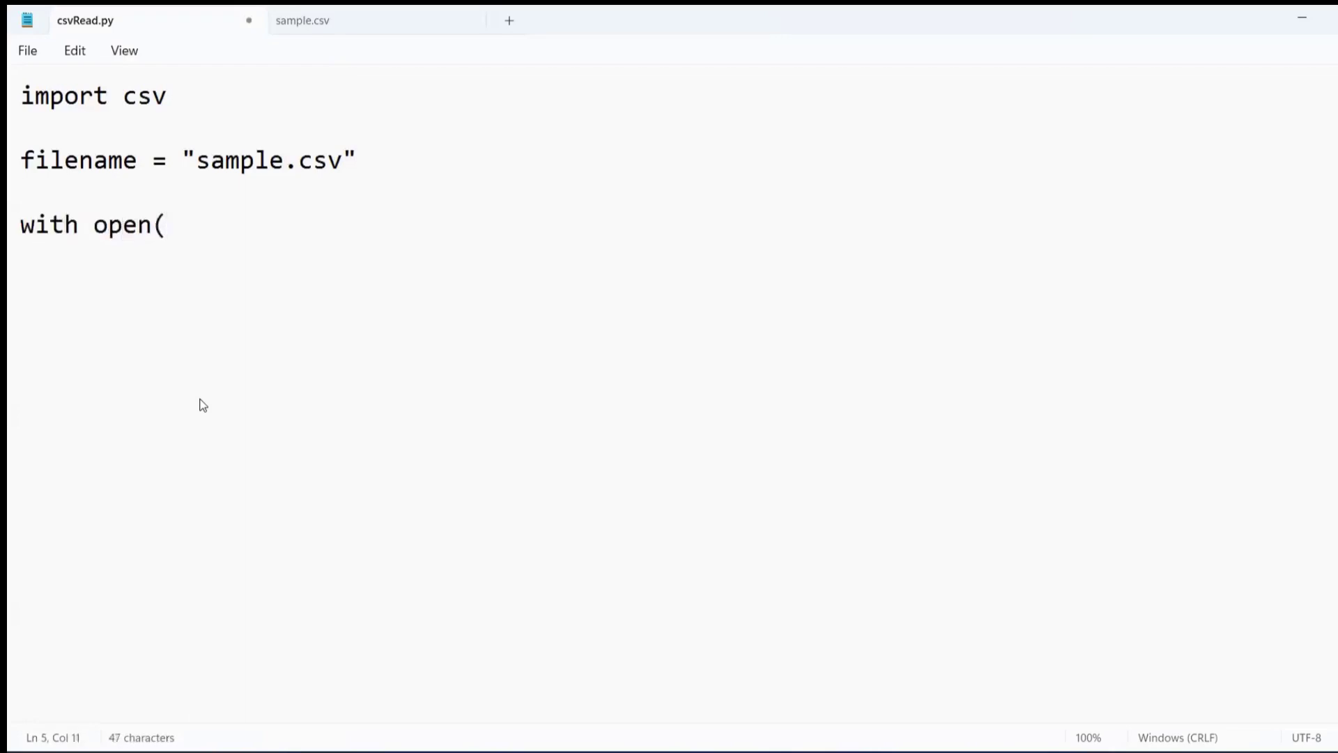
double_click(77, 159)
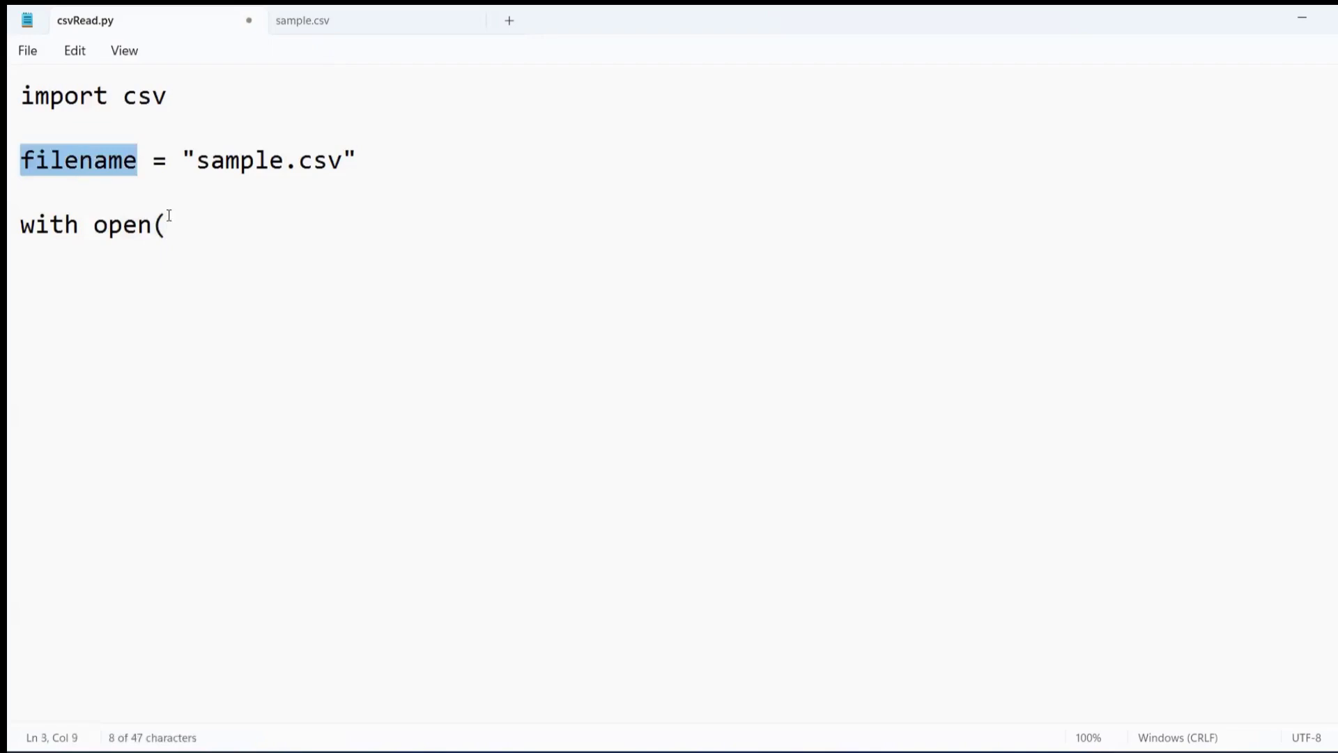
type("filename,")
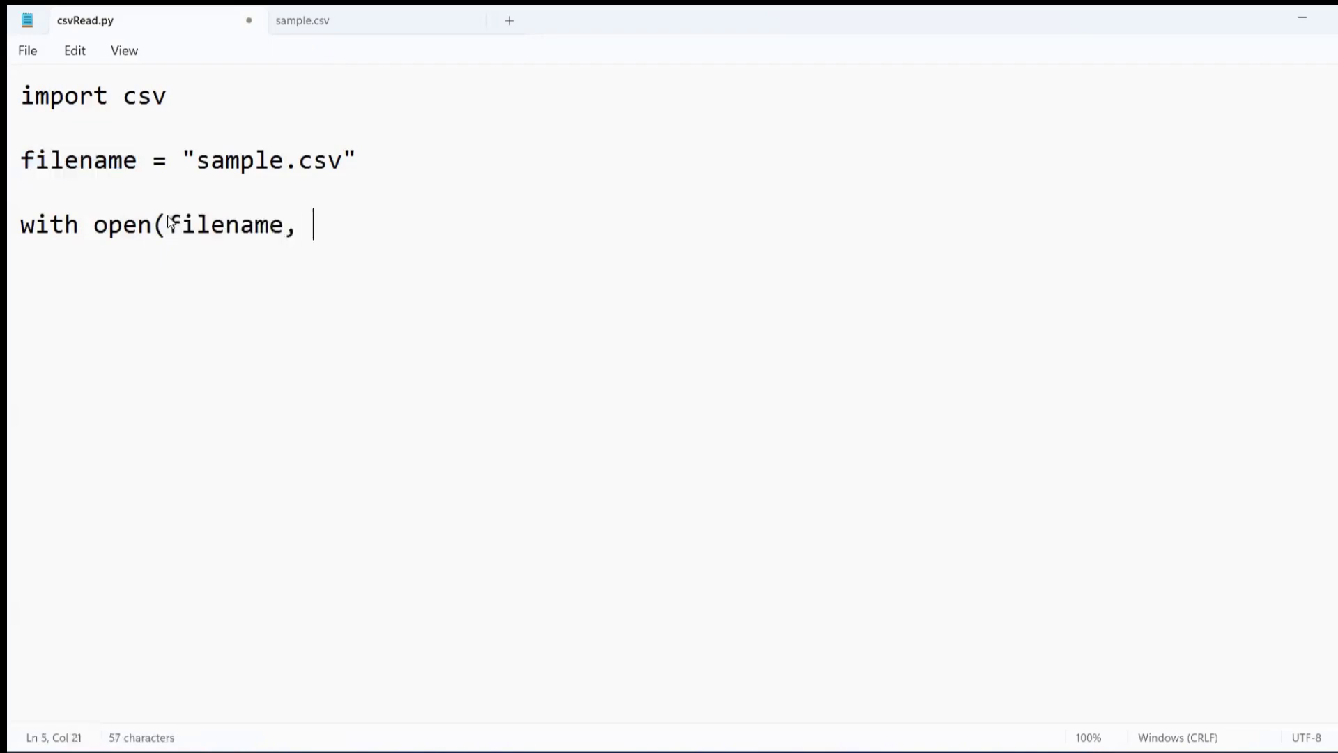
type("'r")
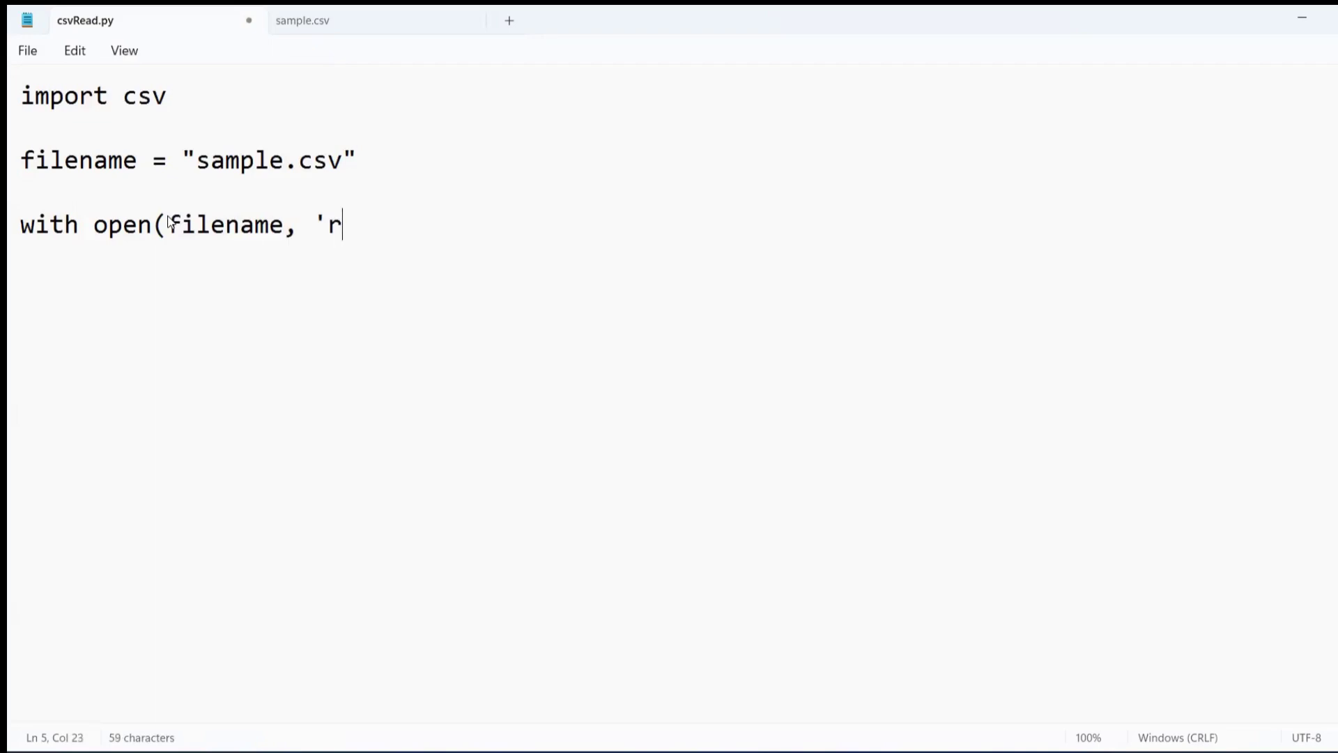
type("')")
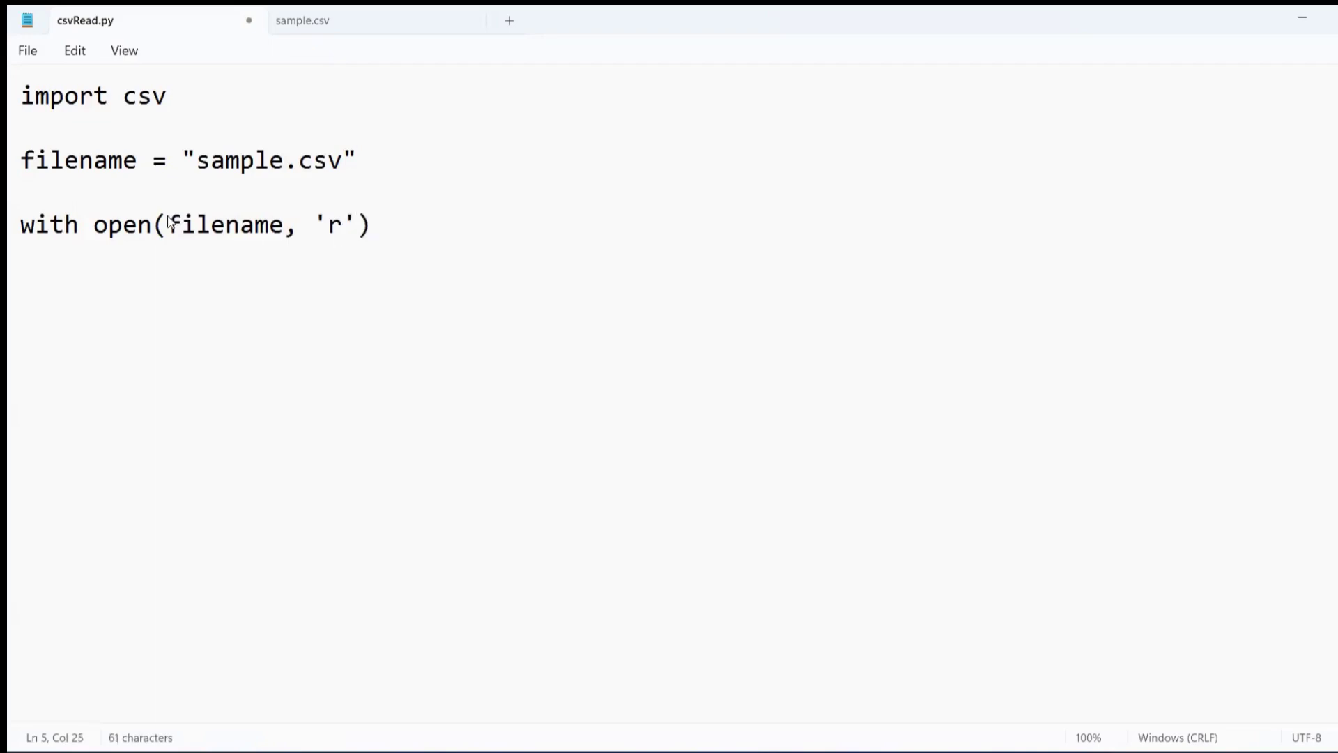
type("as csv")
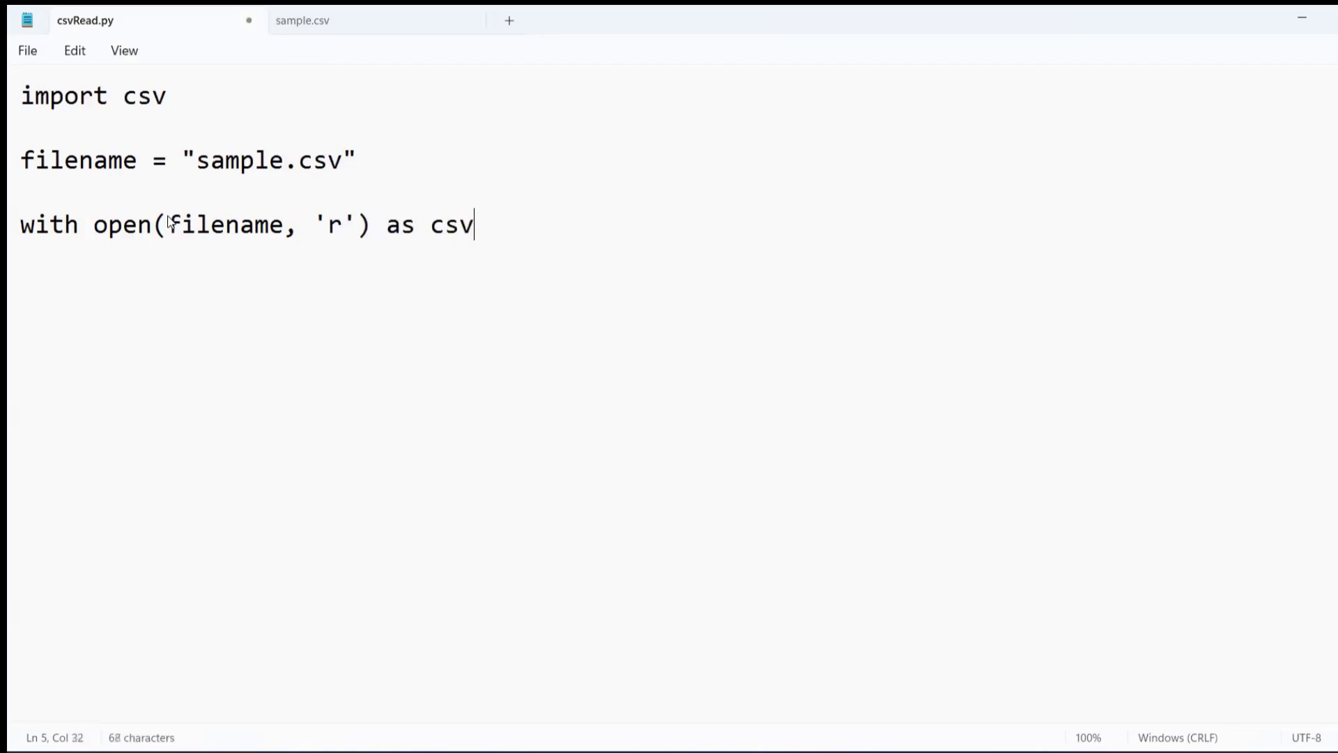
type("file")
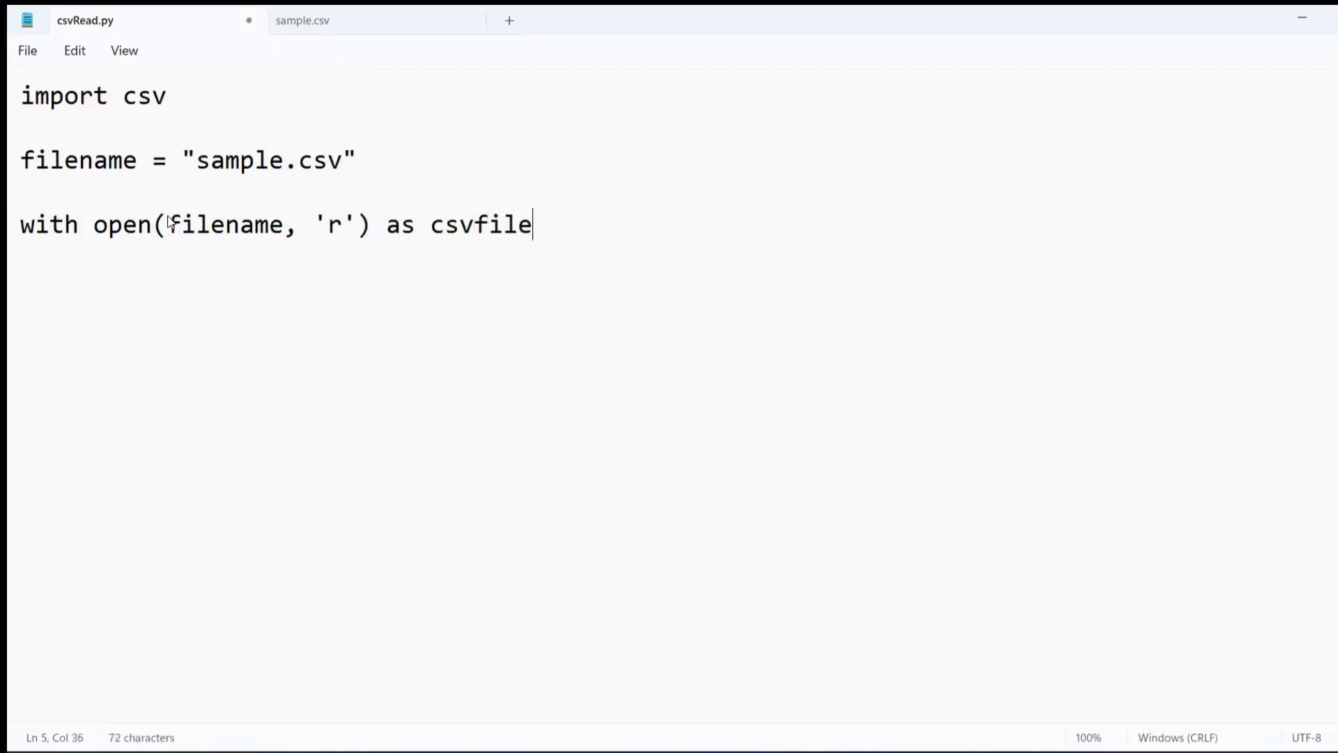
type(":")
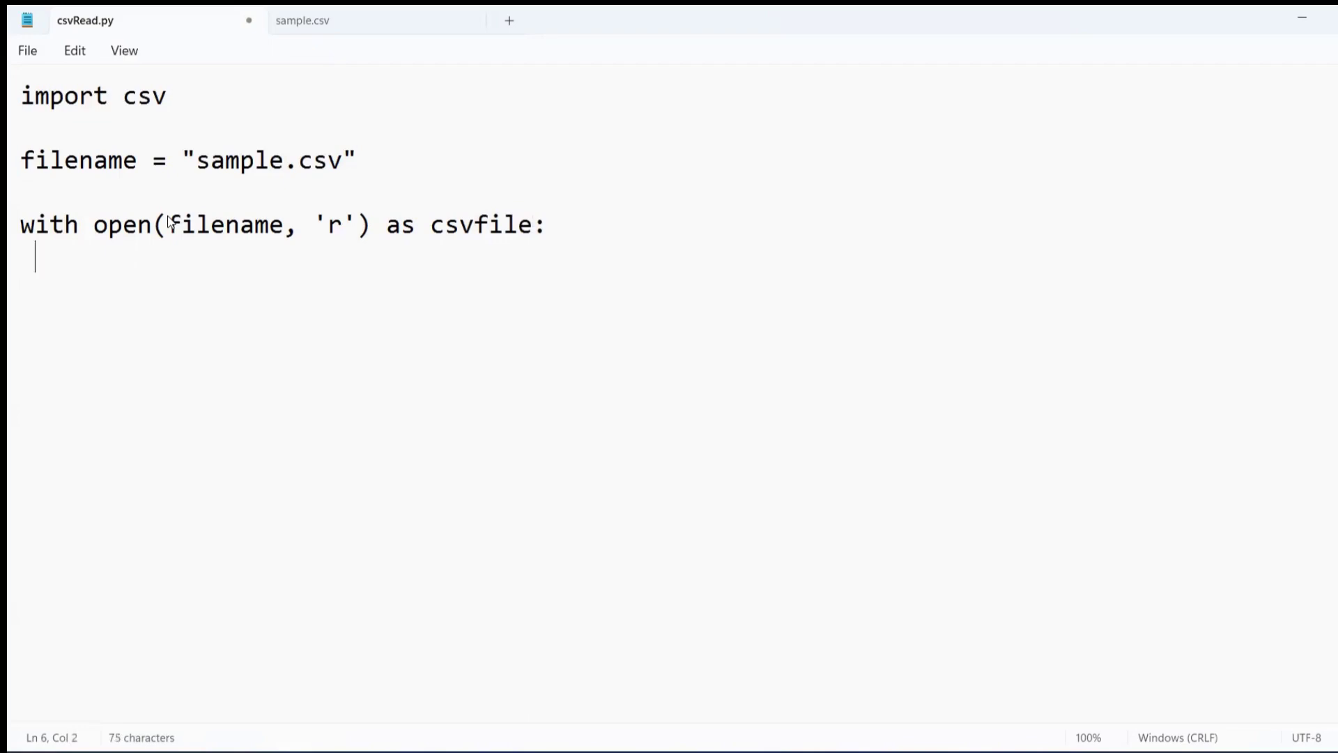
- Write csv_reader = csv.reader(csvfile) inside the with block
type("csv")
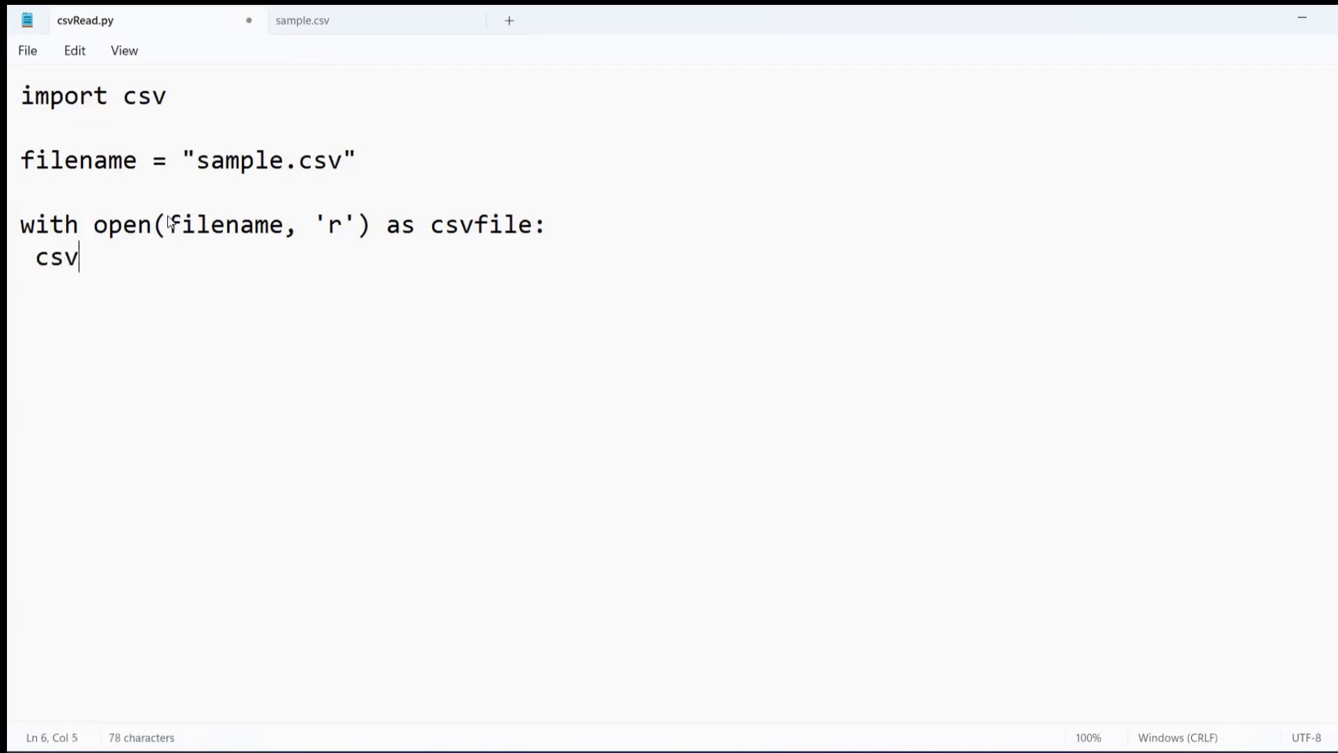
type("_reader")
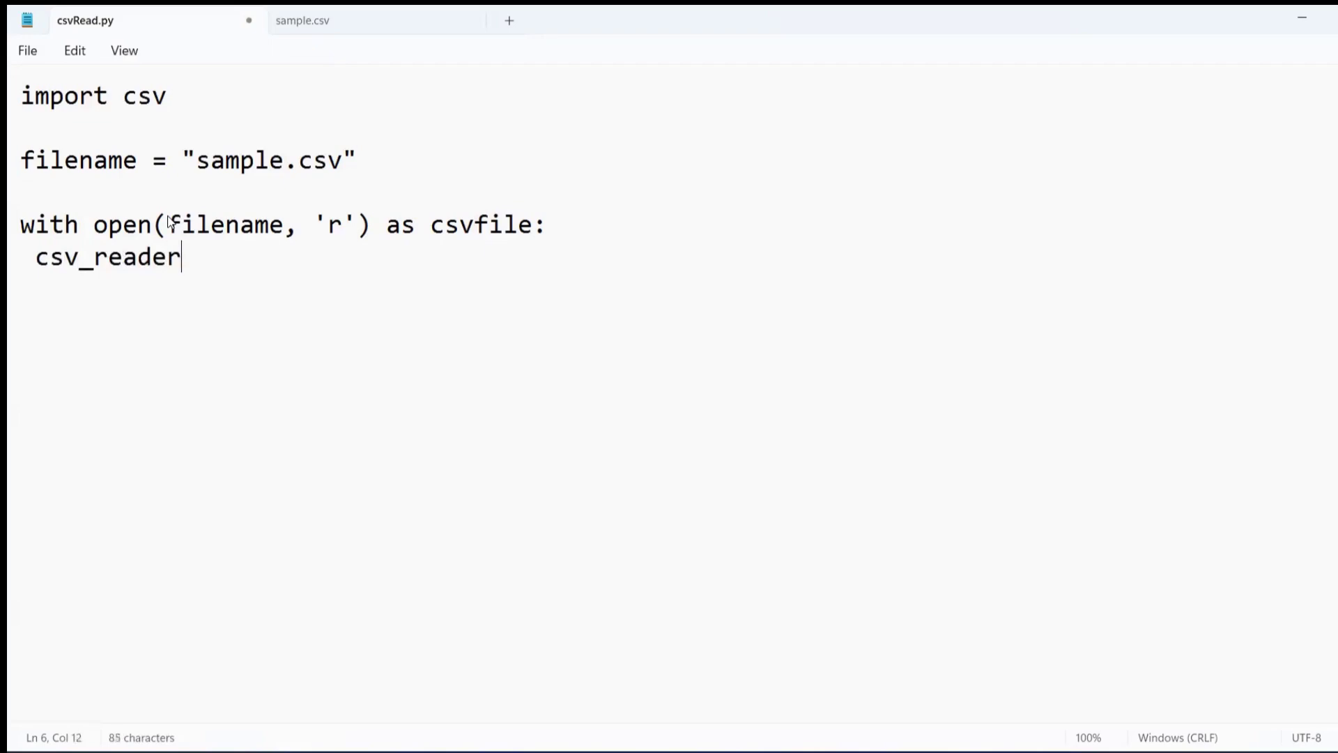
type("=")
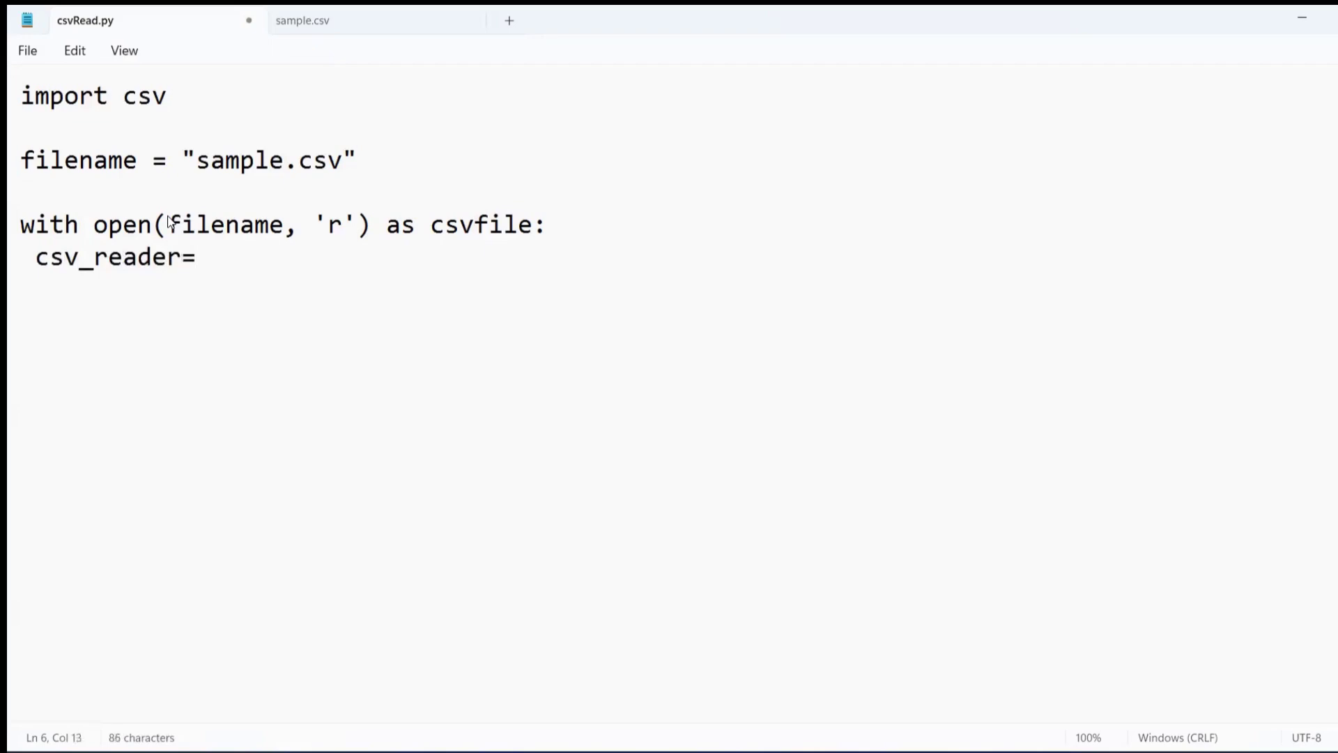
type("csv.rea")
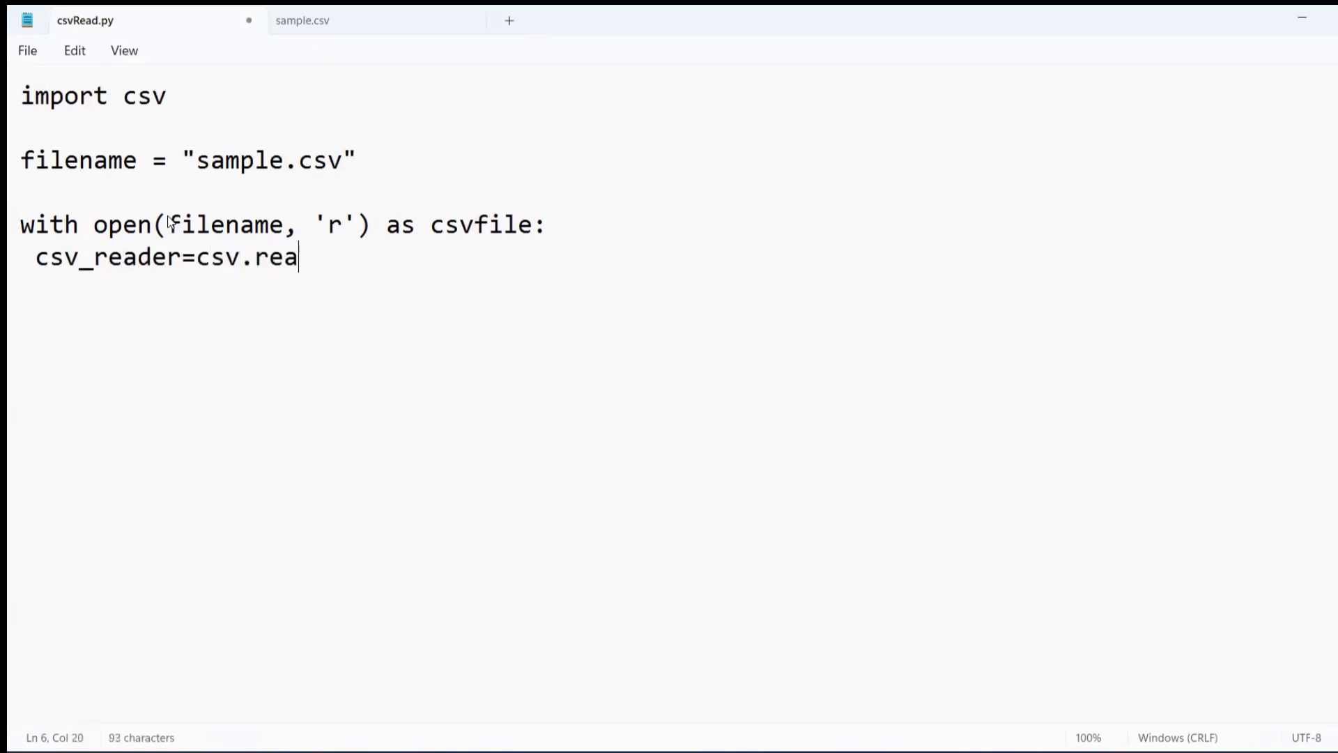
type("der(")
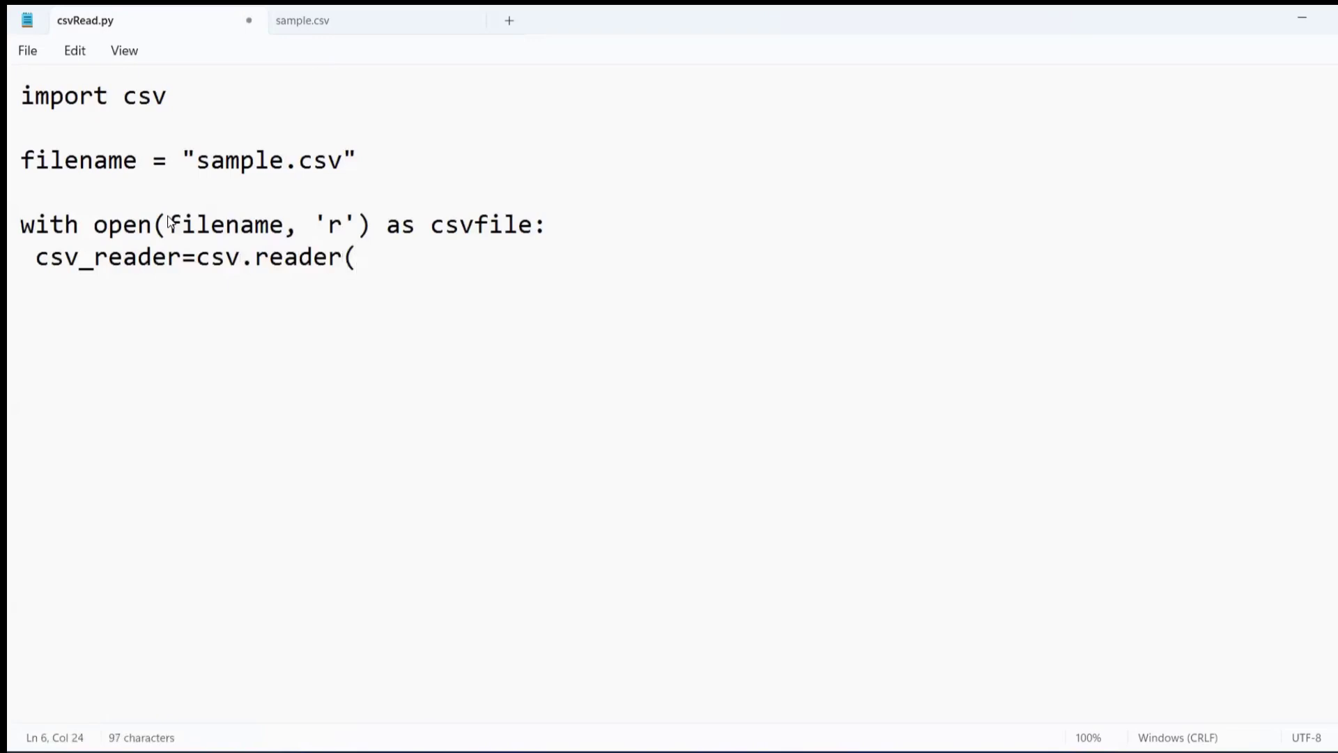
double_click(479, 225)
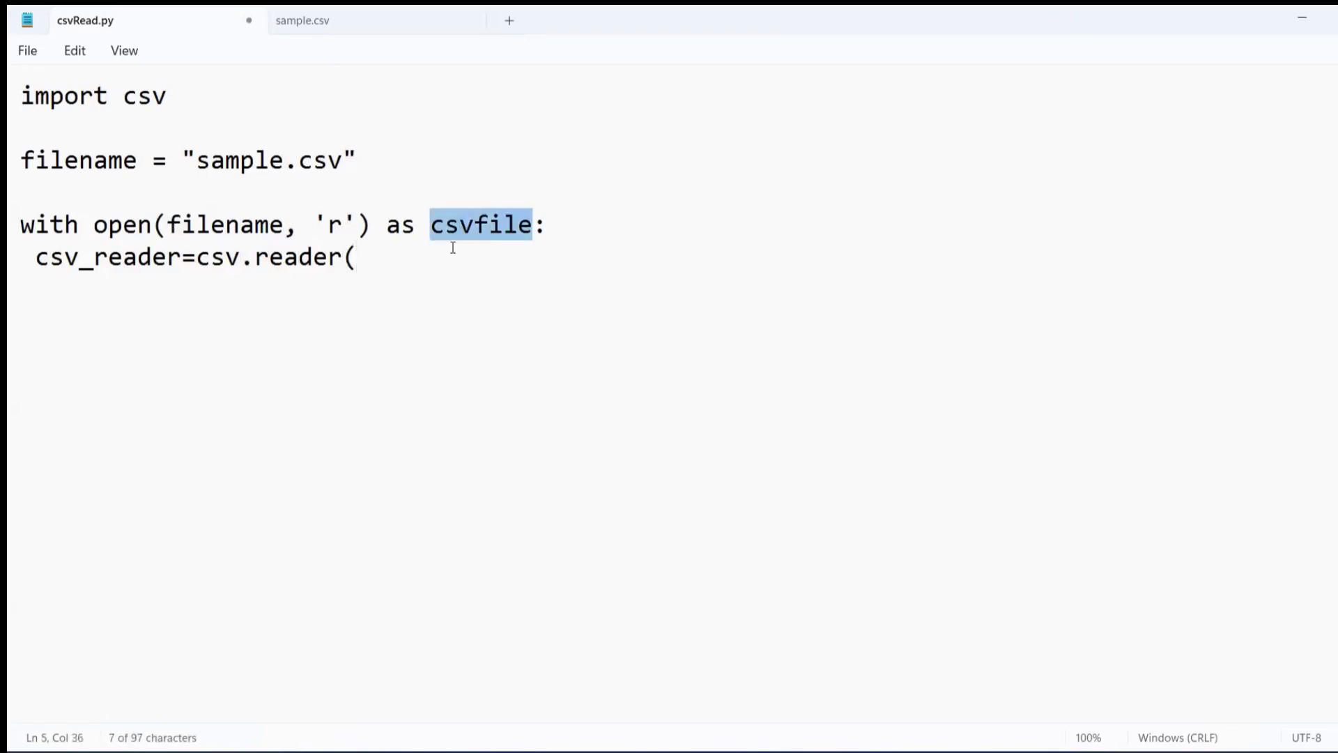
type("csvfile)")
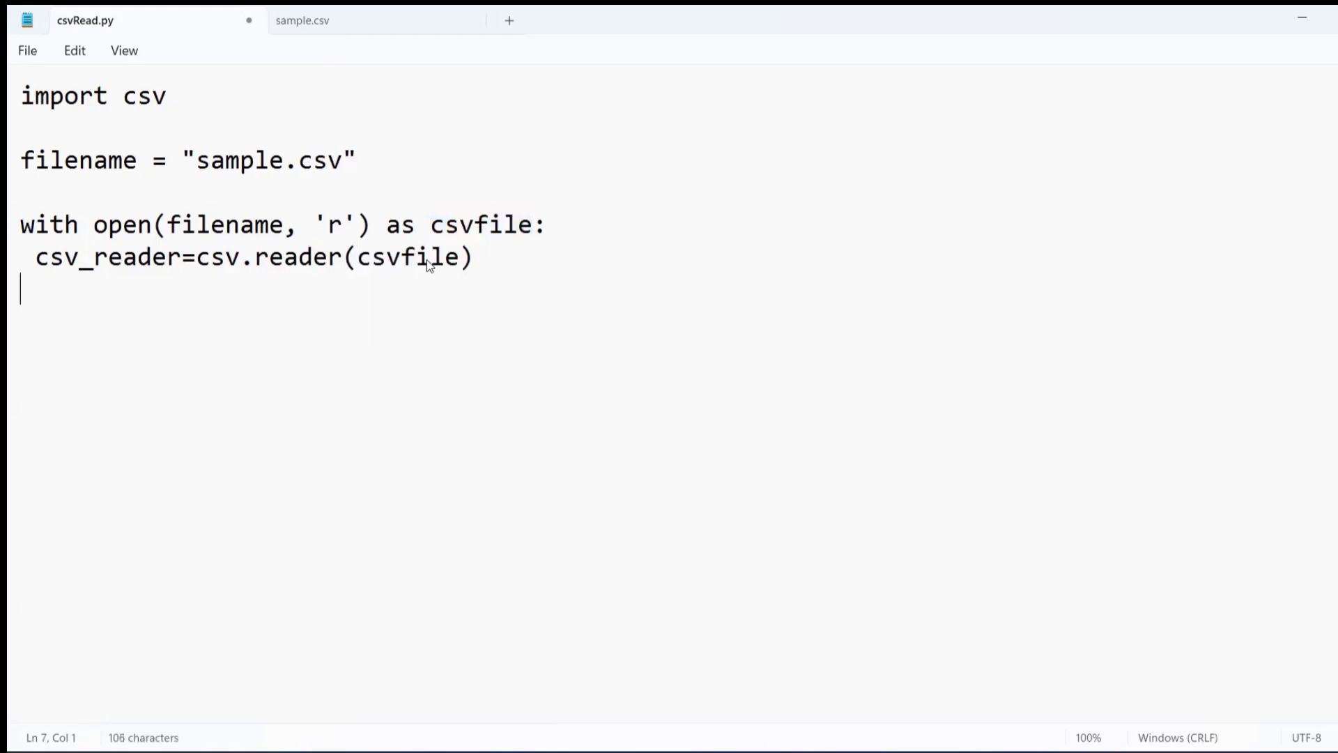
- Add a for row in csv_reader: loop that prints each row
type("fo")
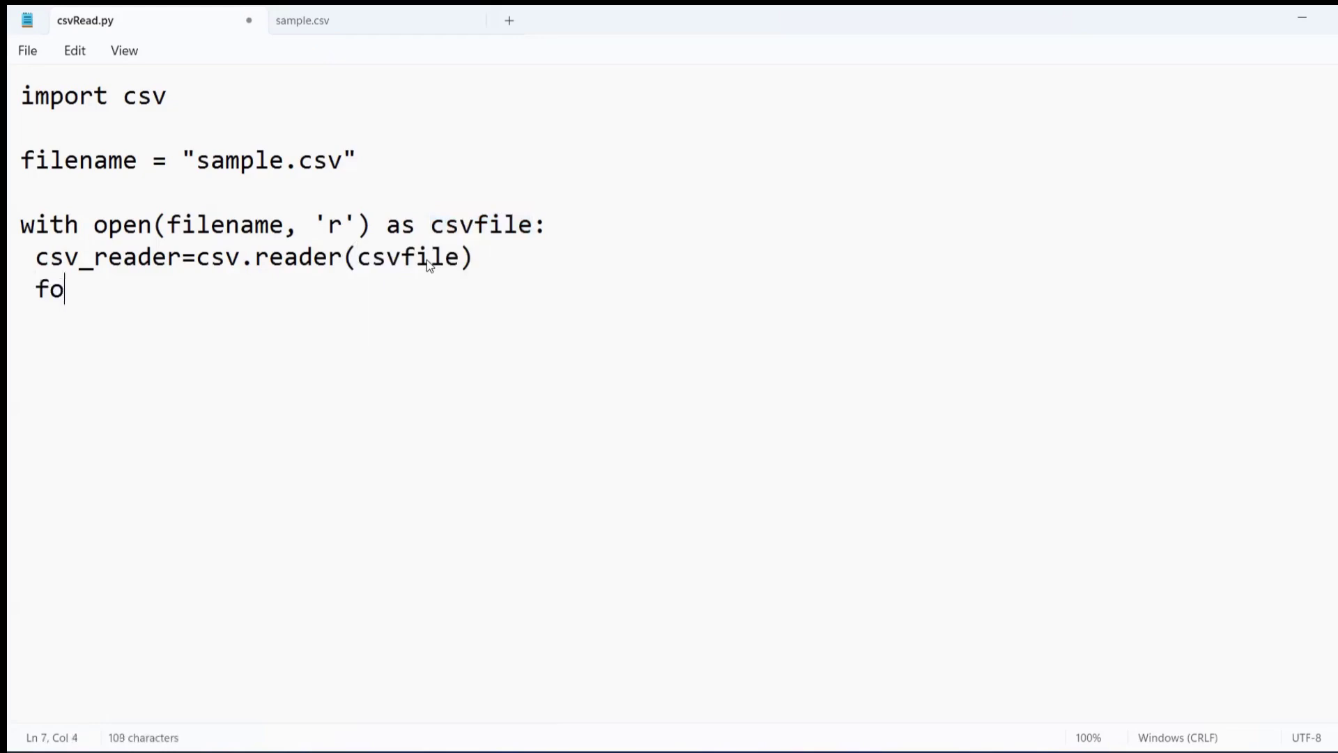
type("r row in csv")
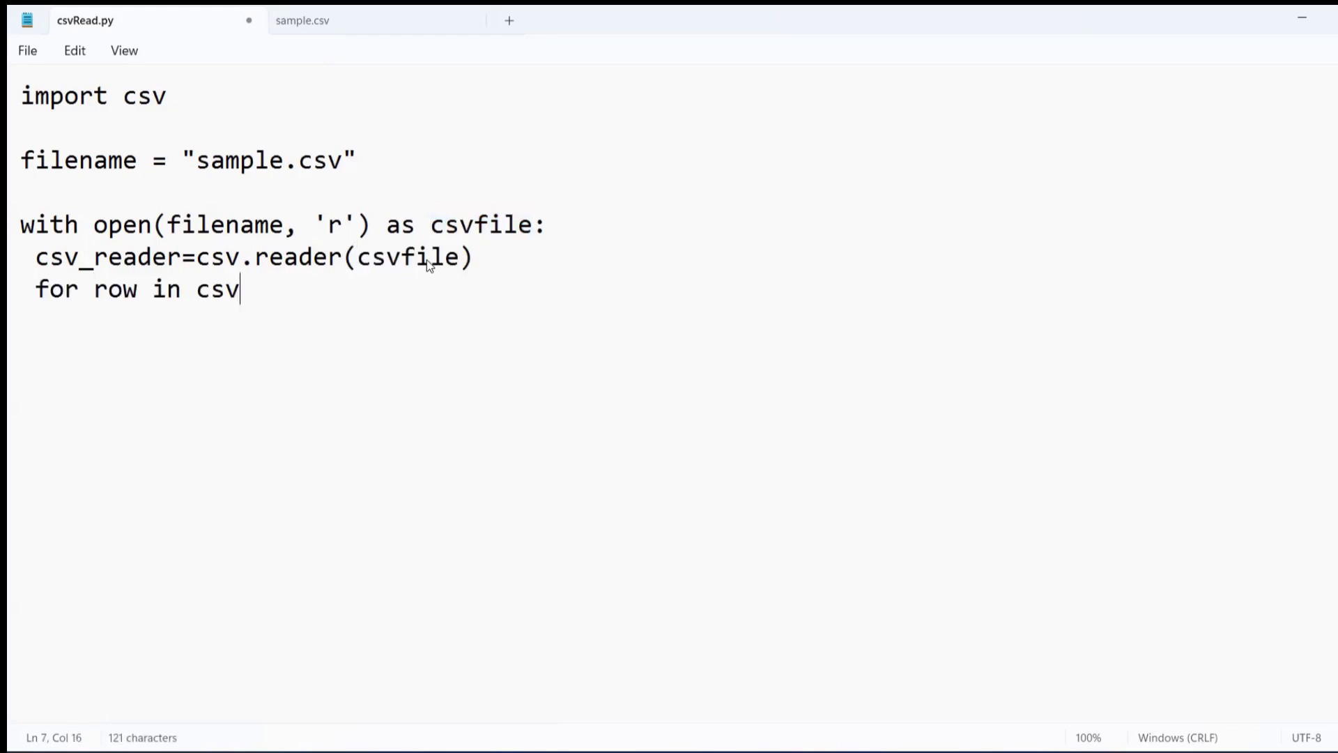
type("_reader:")
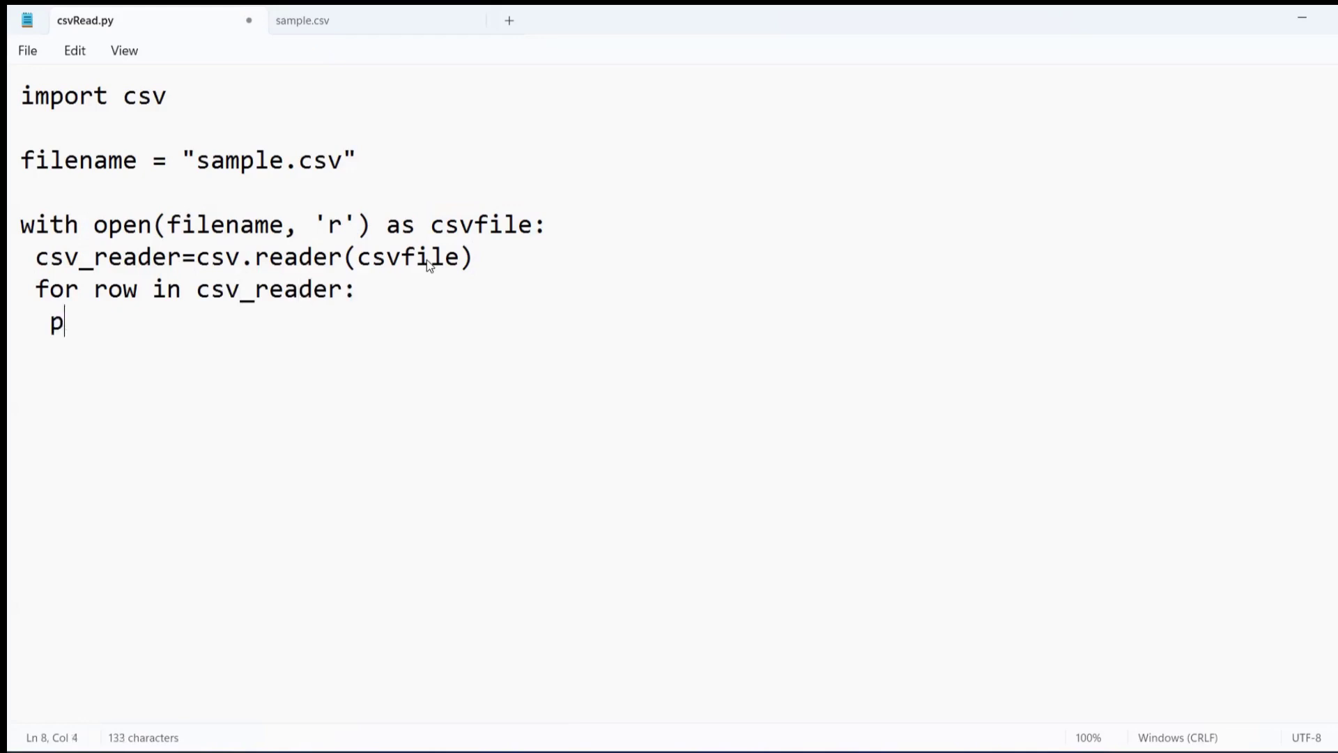
type("rint(ro")
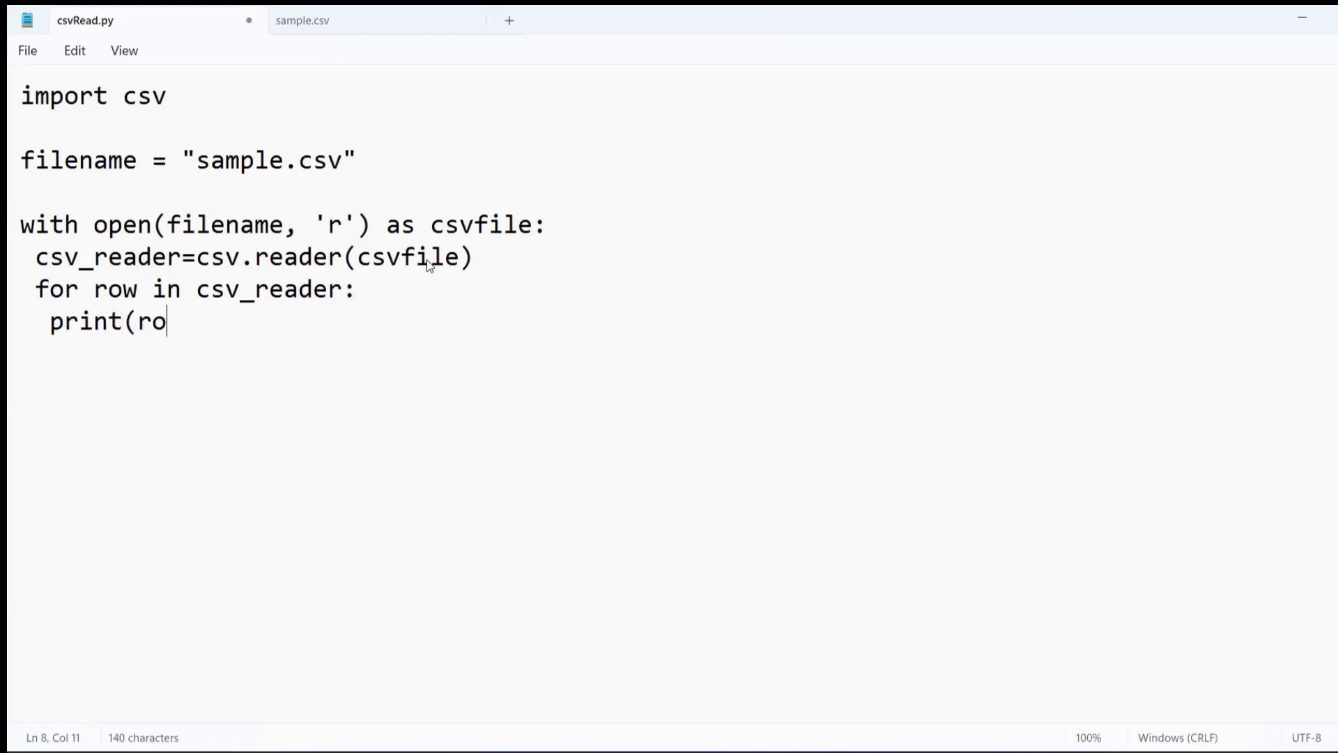
type("w)")
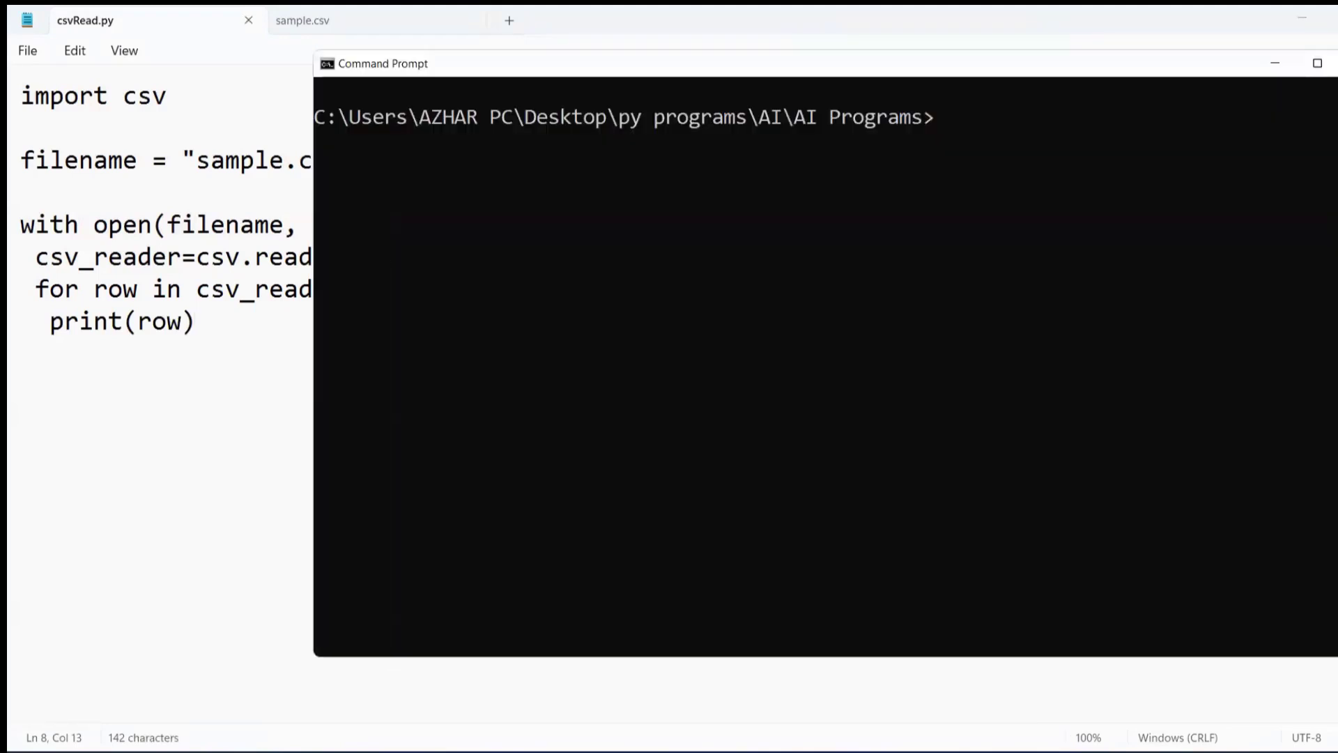
- Run python csvRead.py in Command Prompt to print the four rows of sample.csv
type("python csvRead.py")
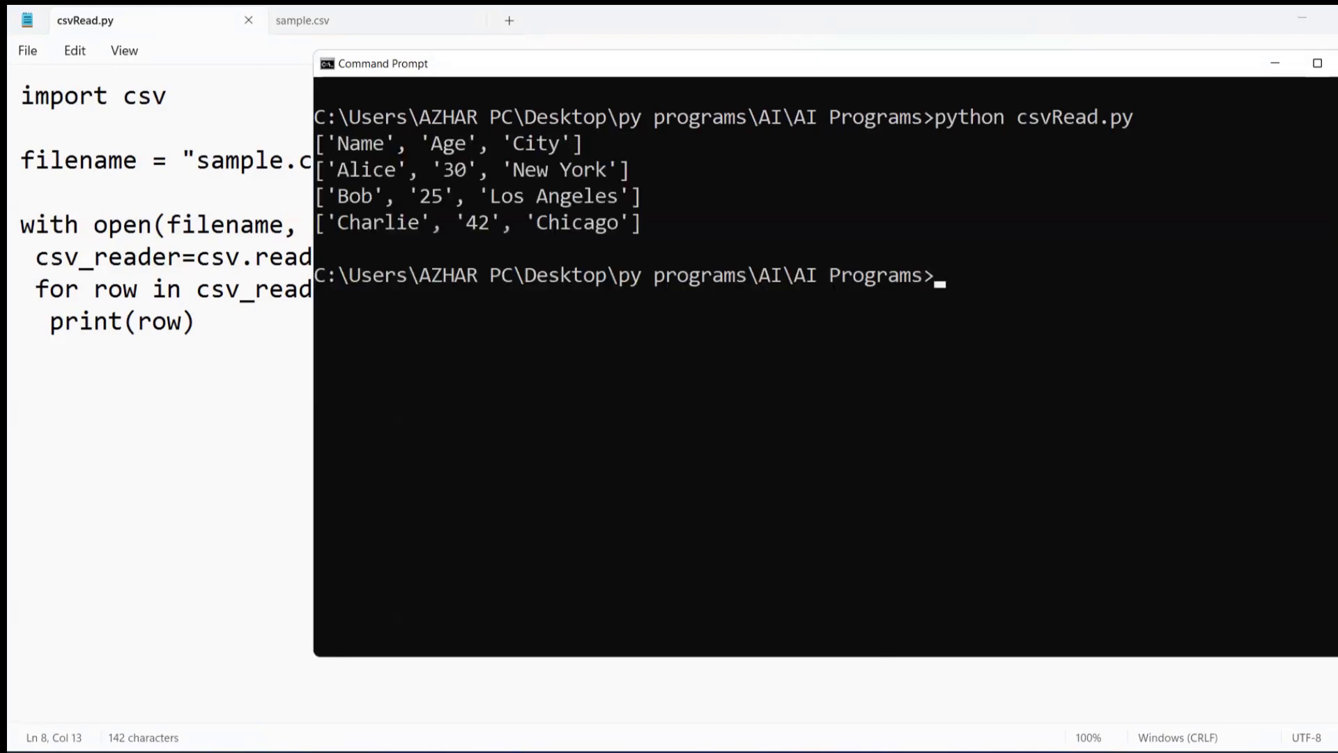
mouse_move(738, 384)
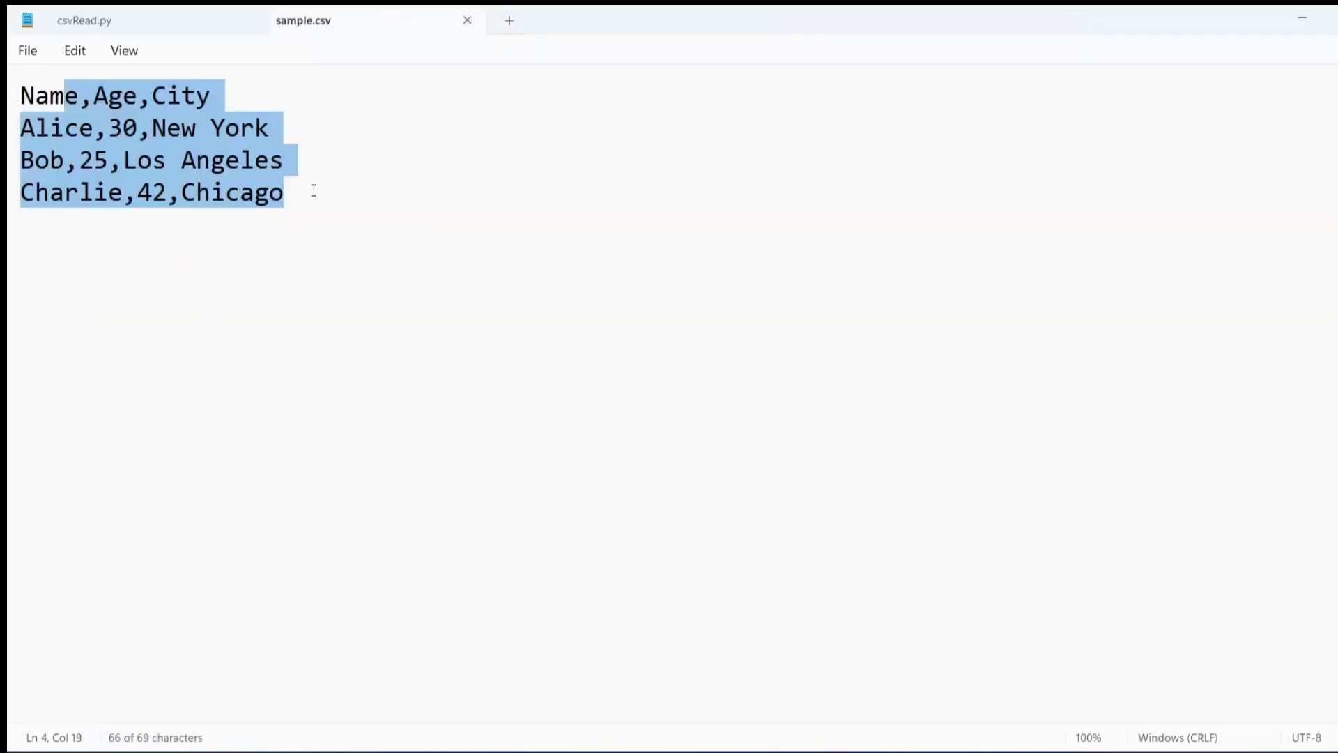
- Append the row Az,12,Bangalore after the Charlie line in sample.csv
key("enter")
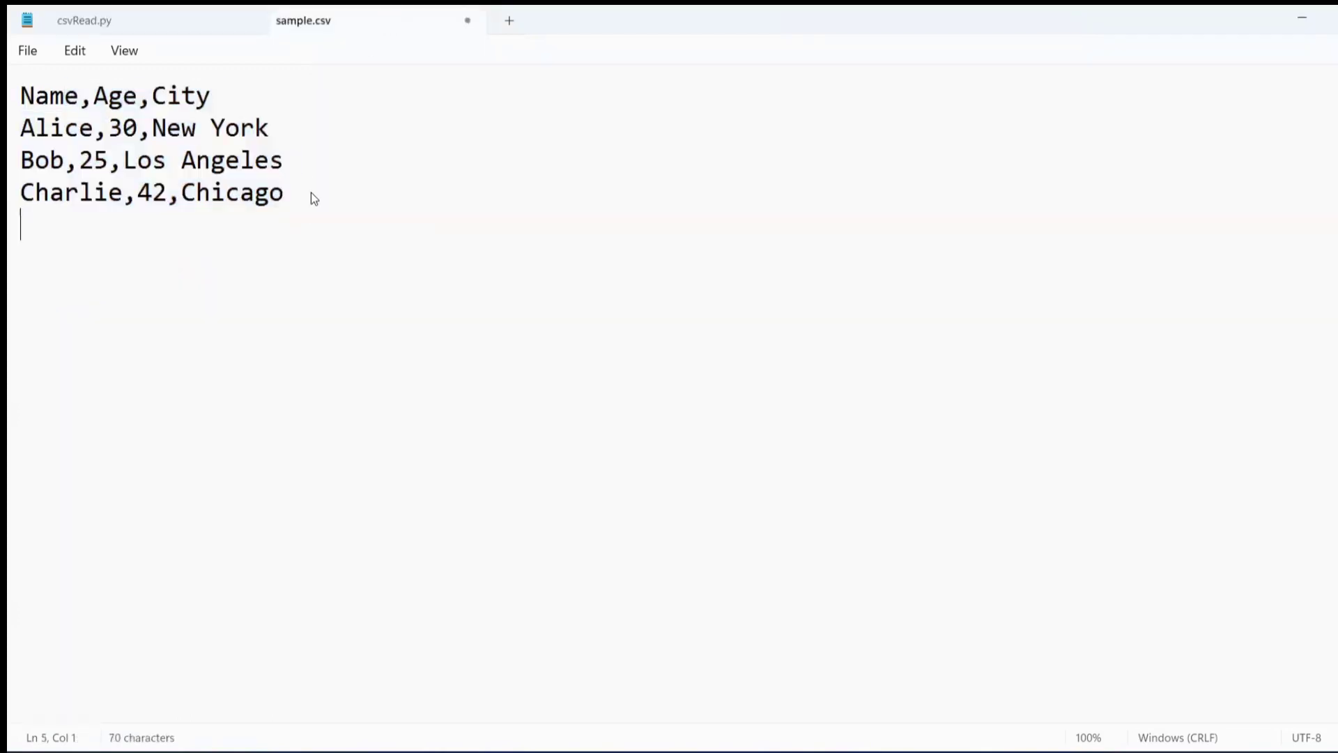
type("Az,")
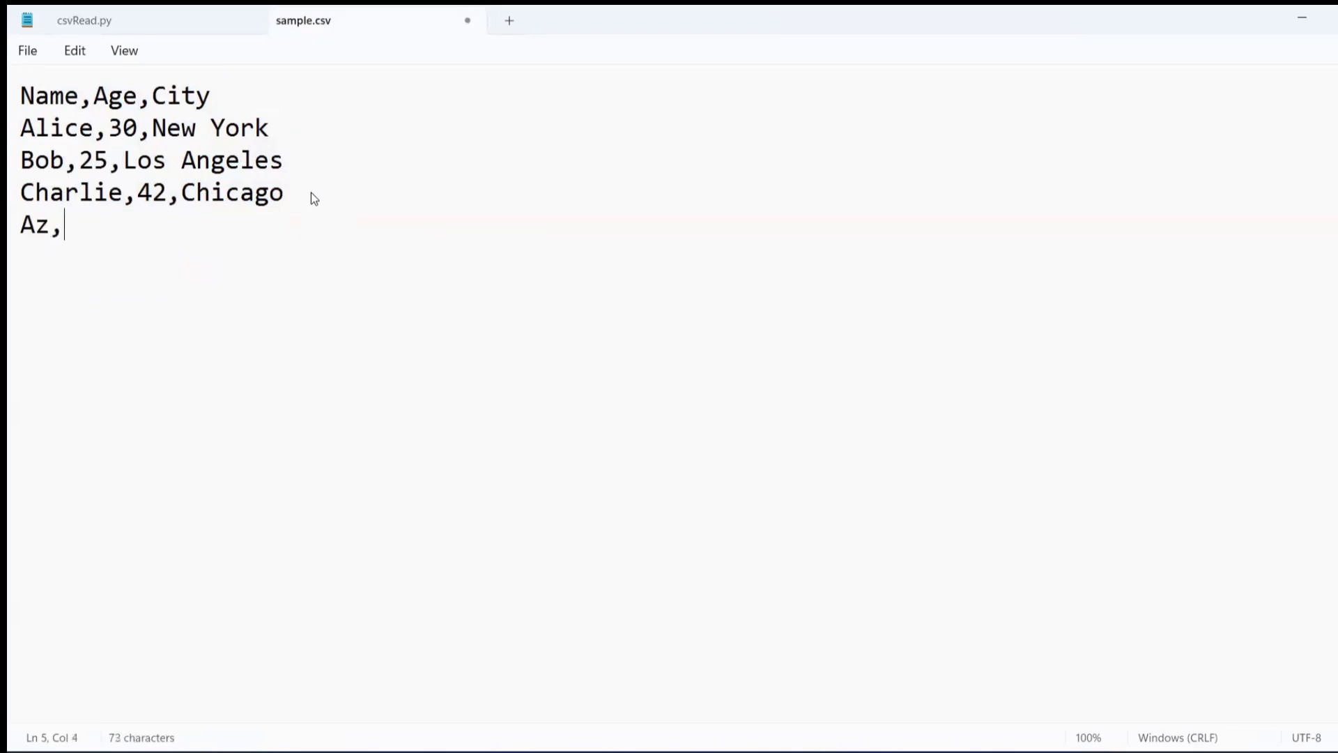
type("12")
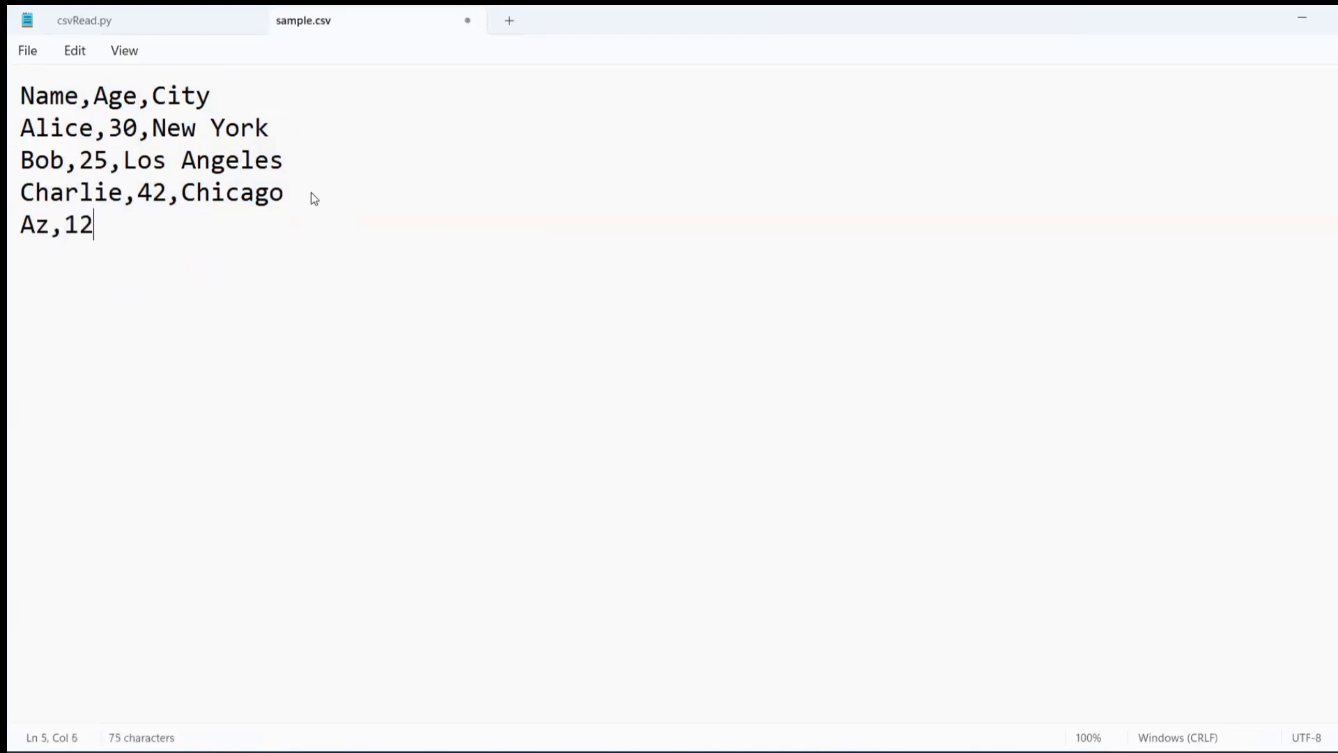
type(",")
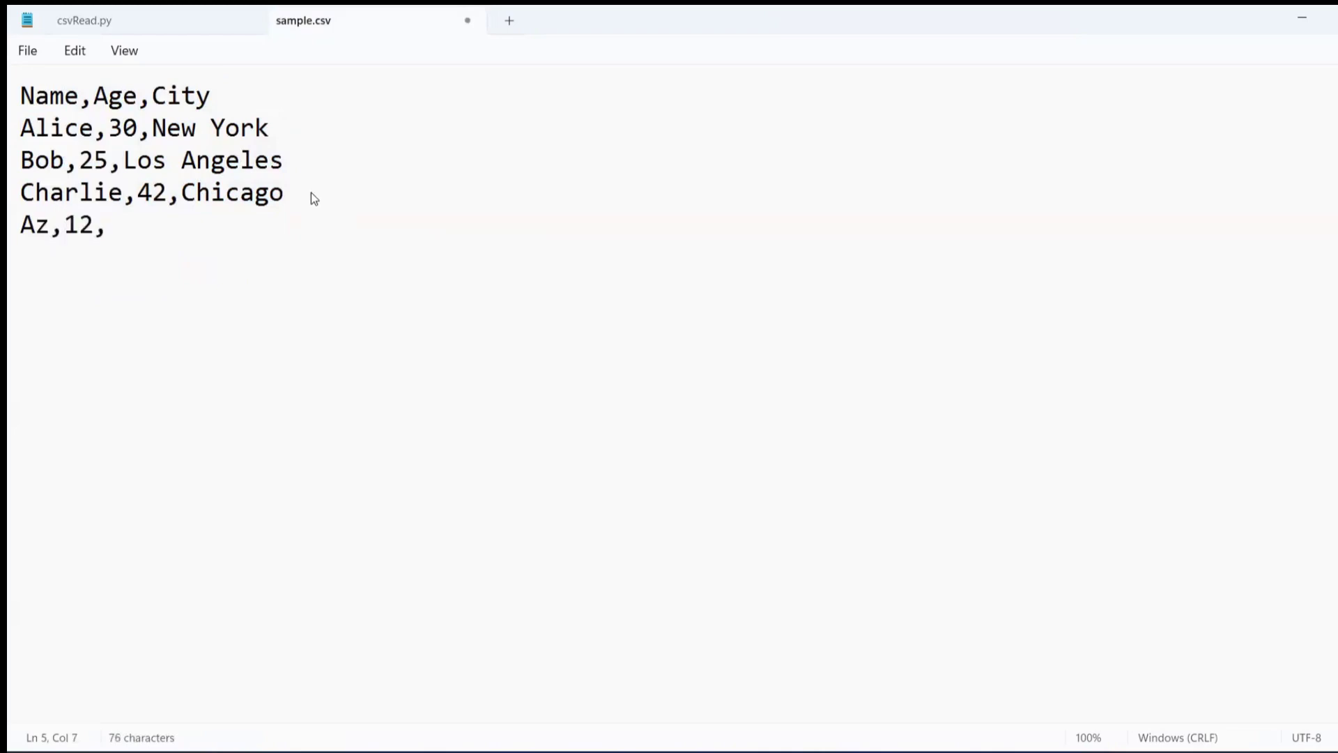
type("Ban")
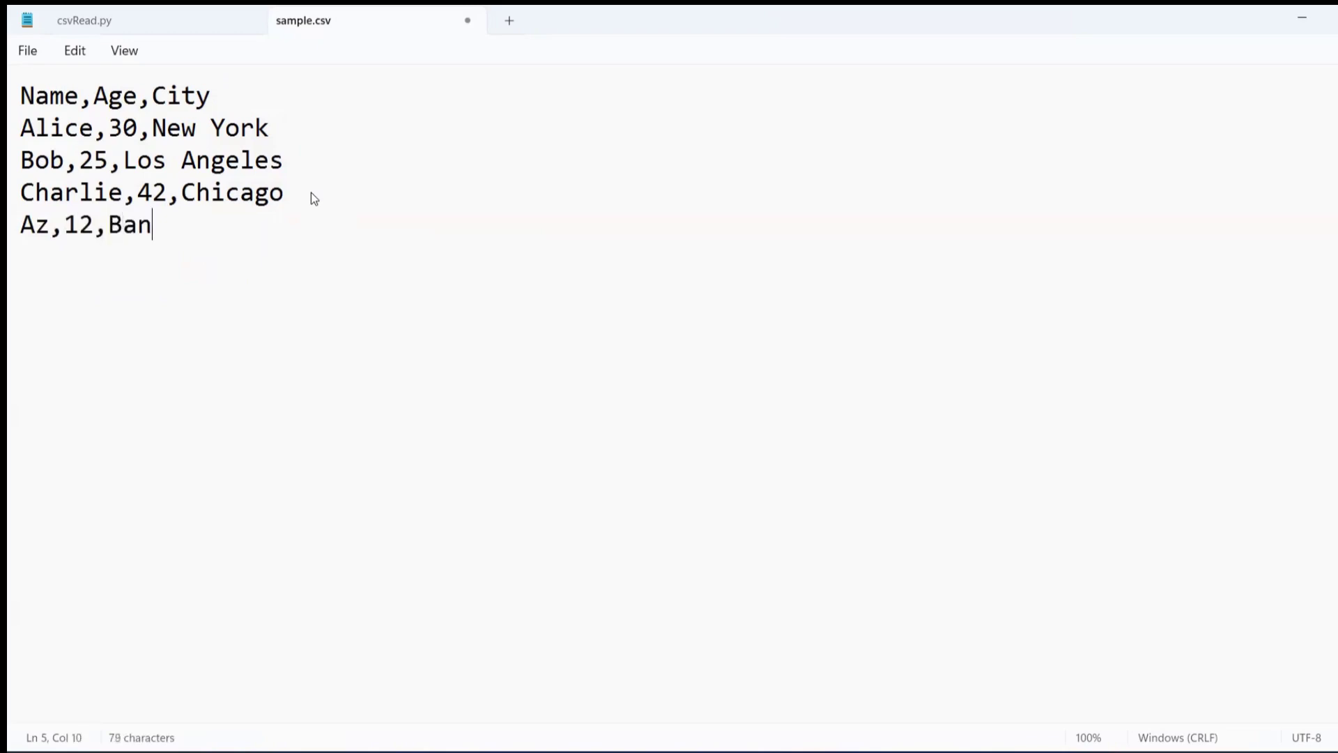
type("galore")
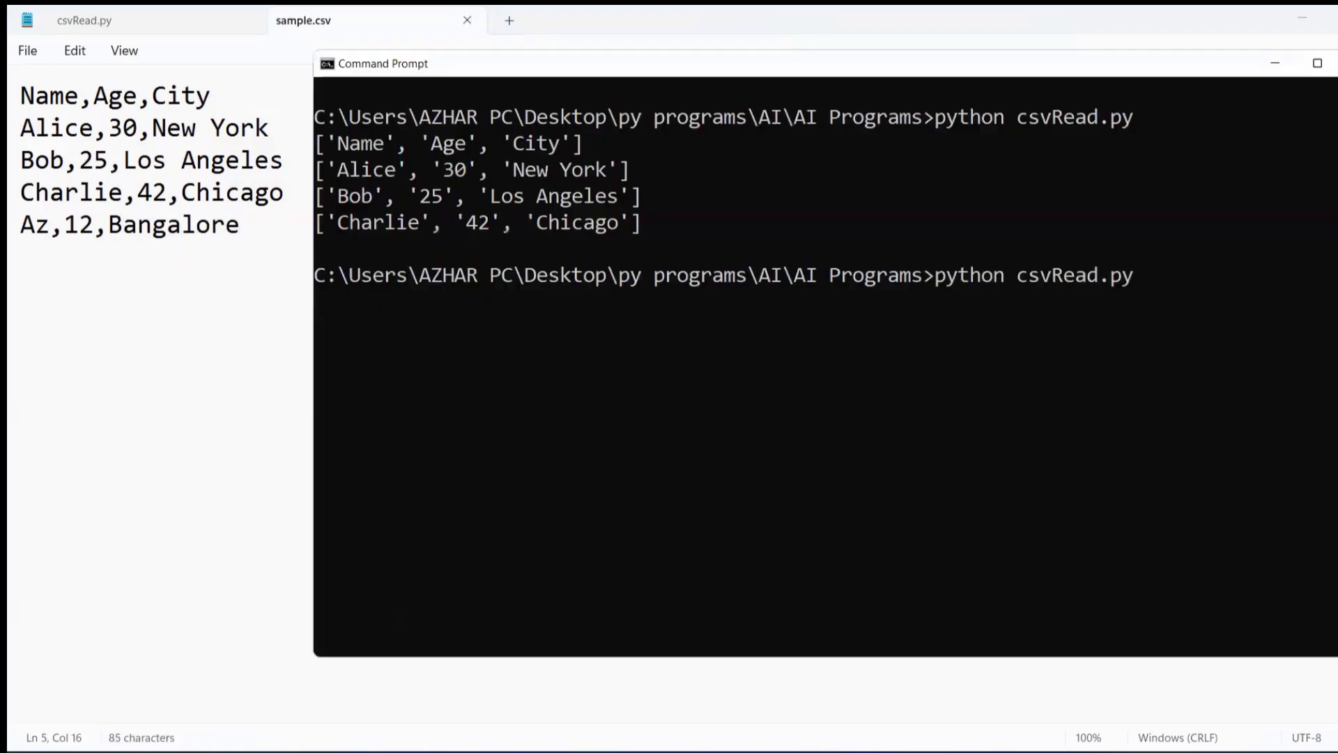
- Rerun python csvRead.py so the output shows five rows including ['Az', '12', 'Bangalore']
key("Return")
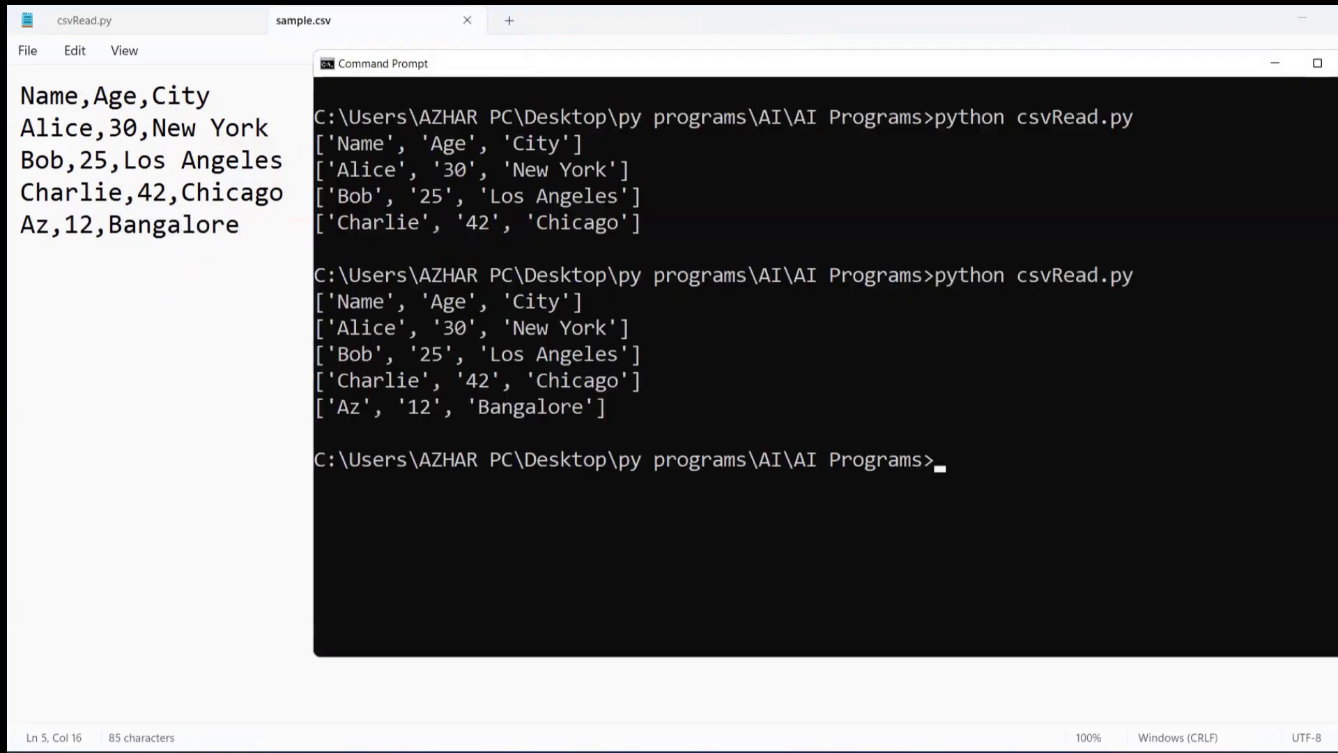
mouse_move(652, 394)
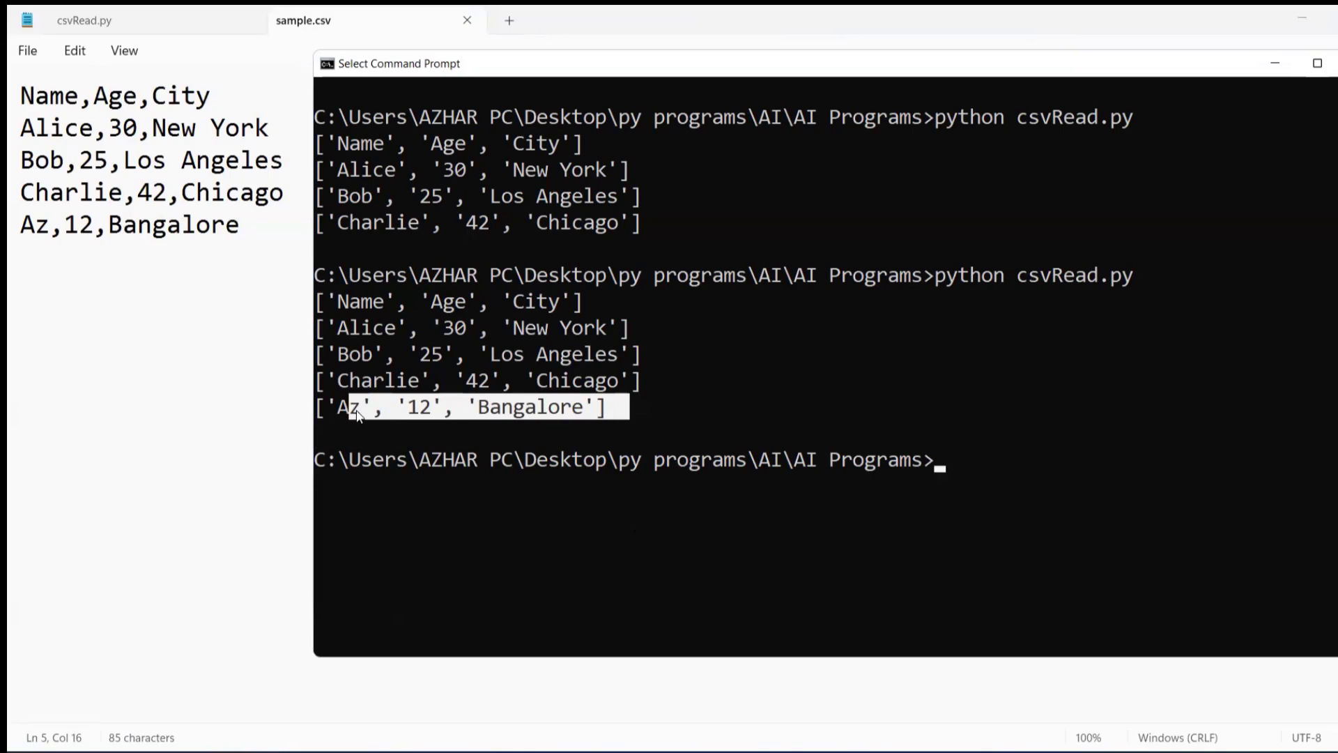
mouse_move(238, 243)
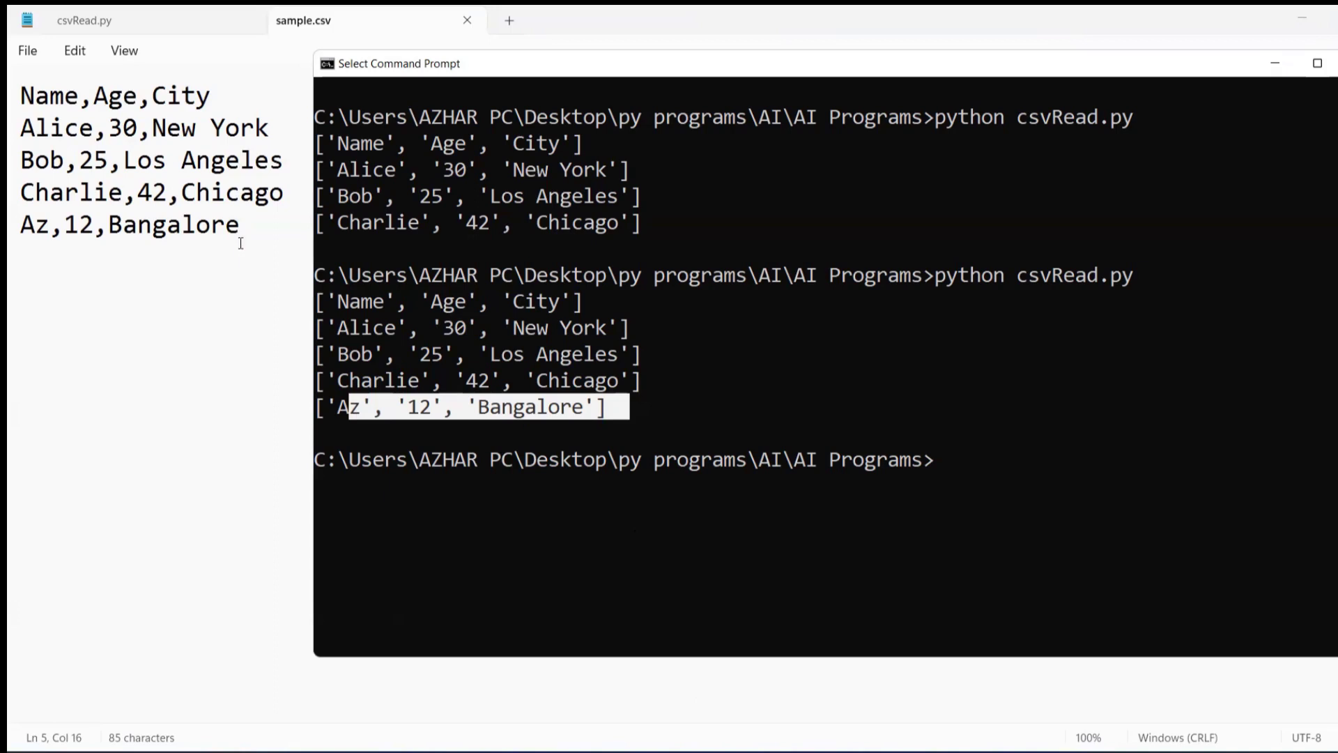